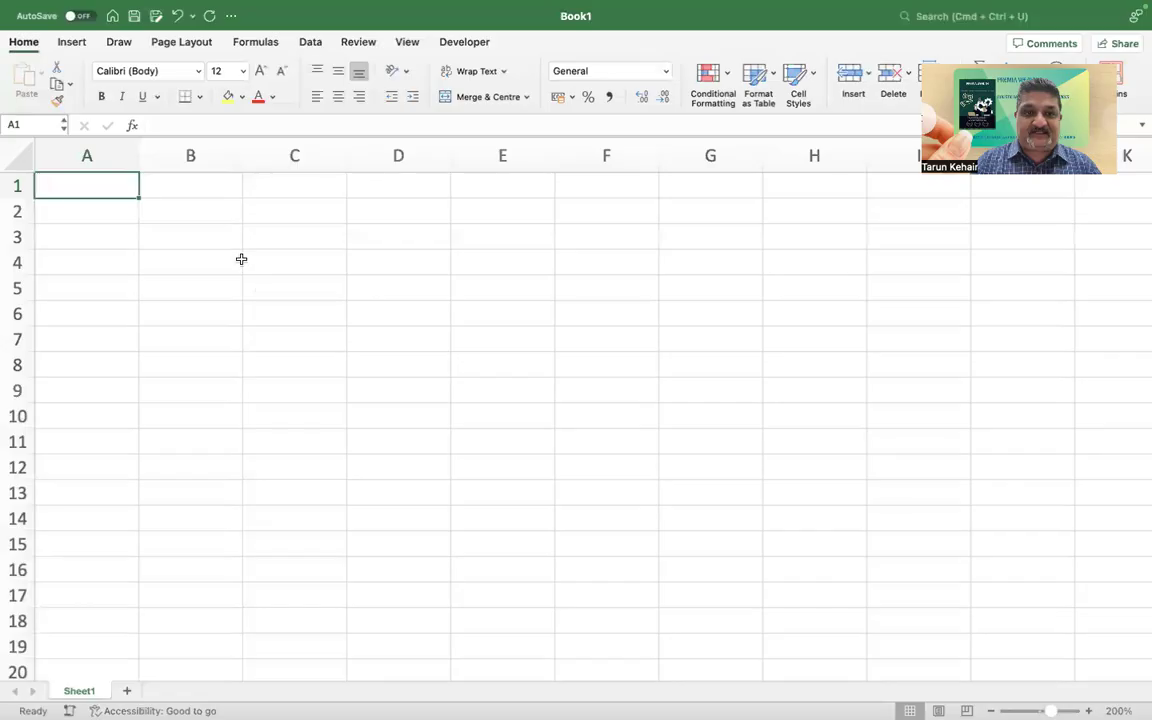
Enter labelled bond inputs FV 100, C 9%, YTM 12% and NPER 5 down column B/C.
{"action": "left_click", "coordinate": [190, 262]}
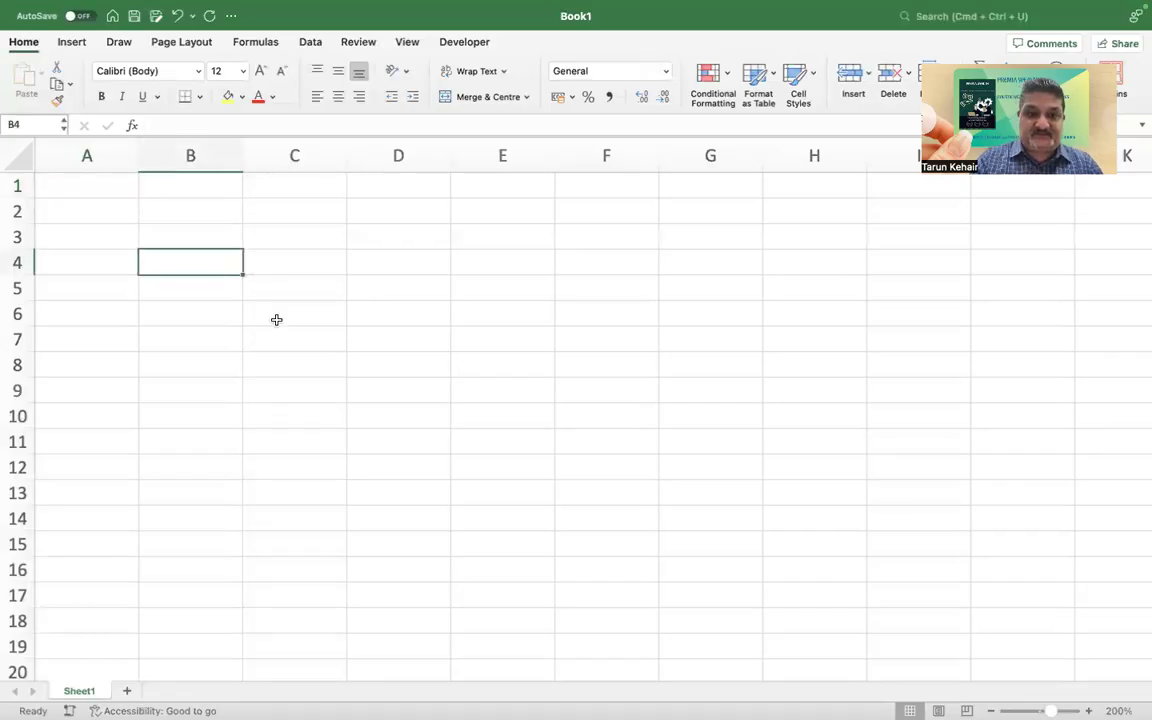
{"action": "type", "text": "FV"}
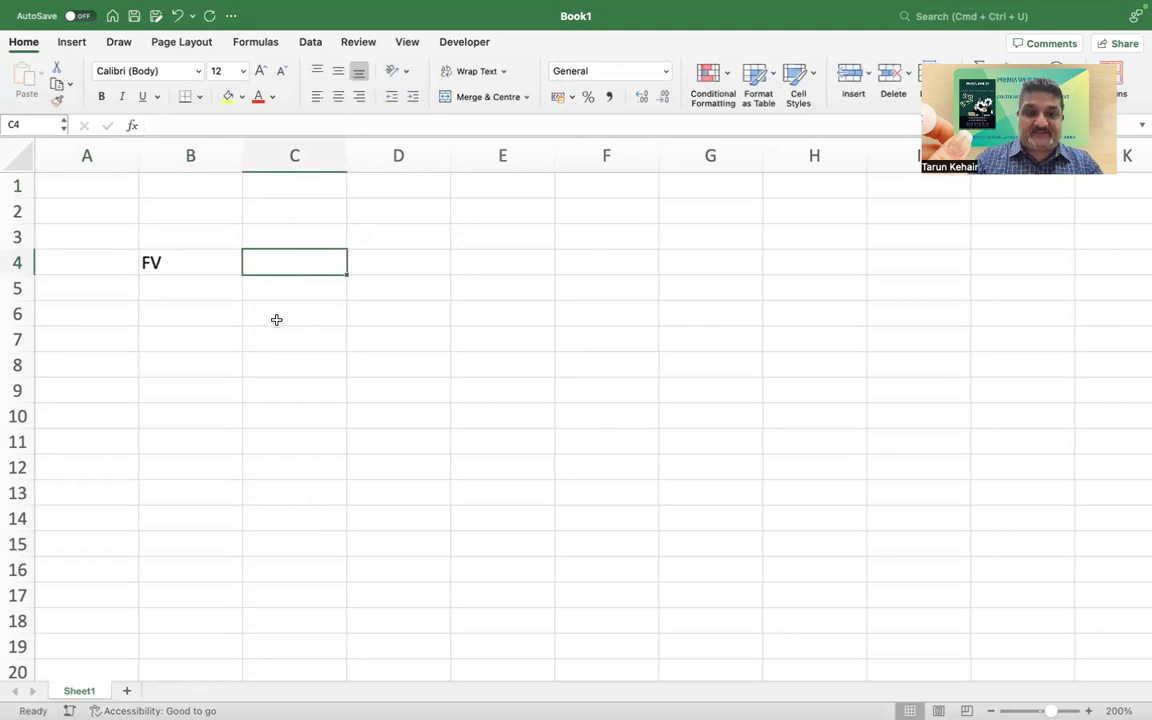
{"action": "type", "text": "100"}
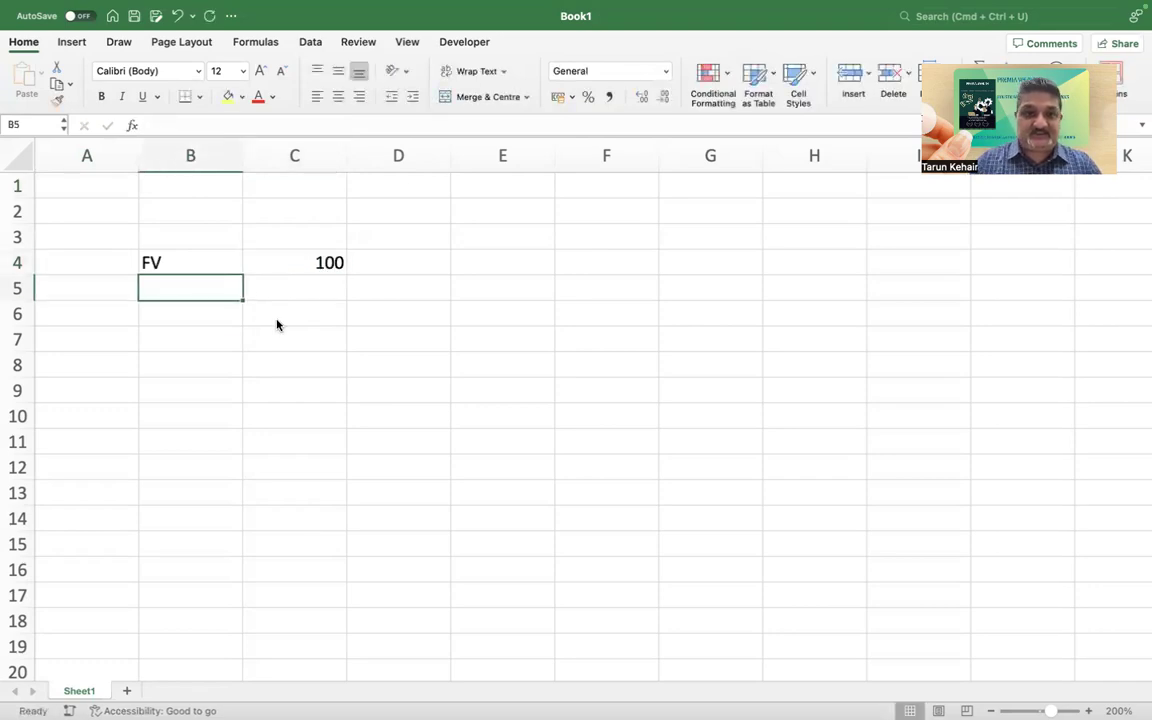
{"action": "type", "text": "9%"}
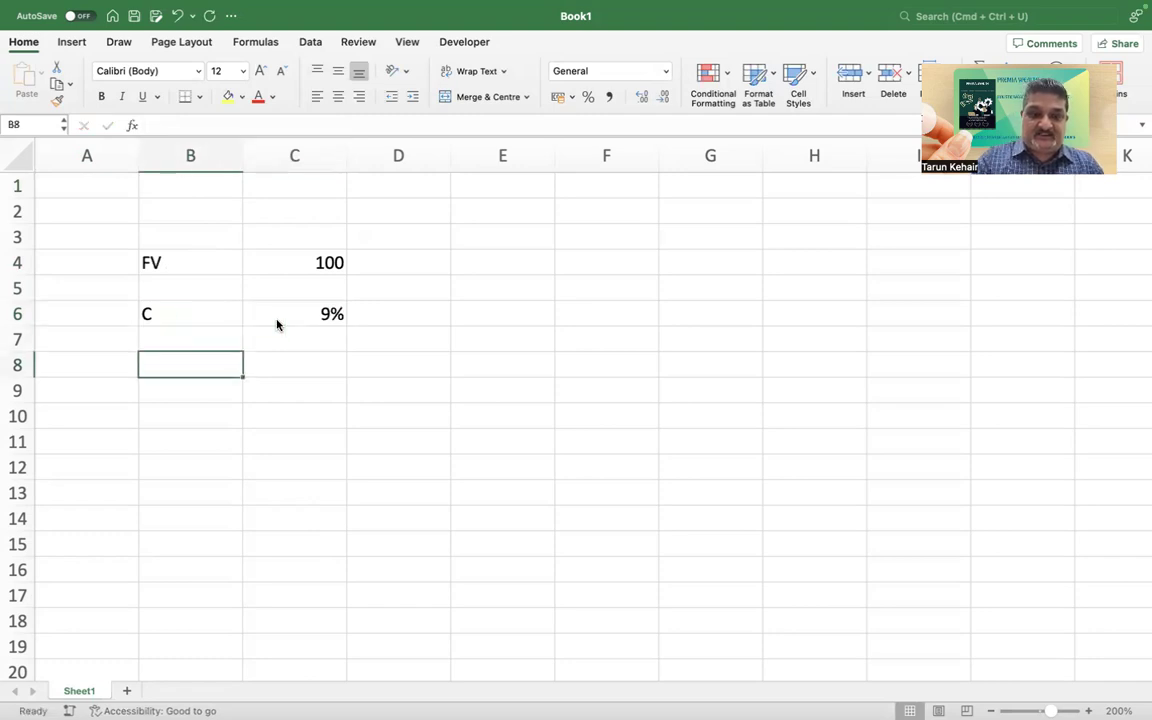
{"action": "type", "text": "YTM<"}
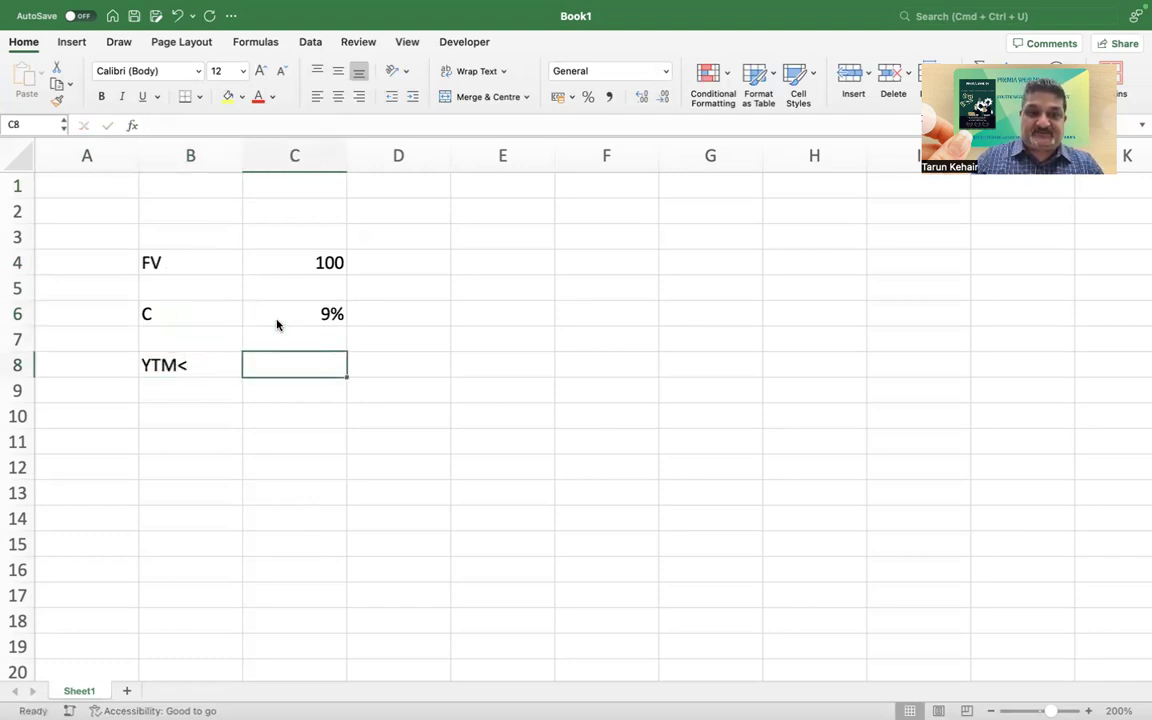
{"action": "key", "text": "backspace"}
{"action": "type", "text": "12"}
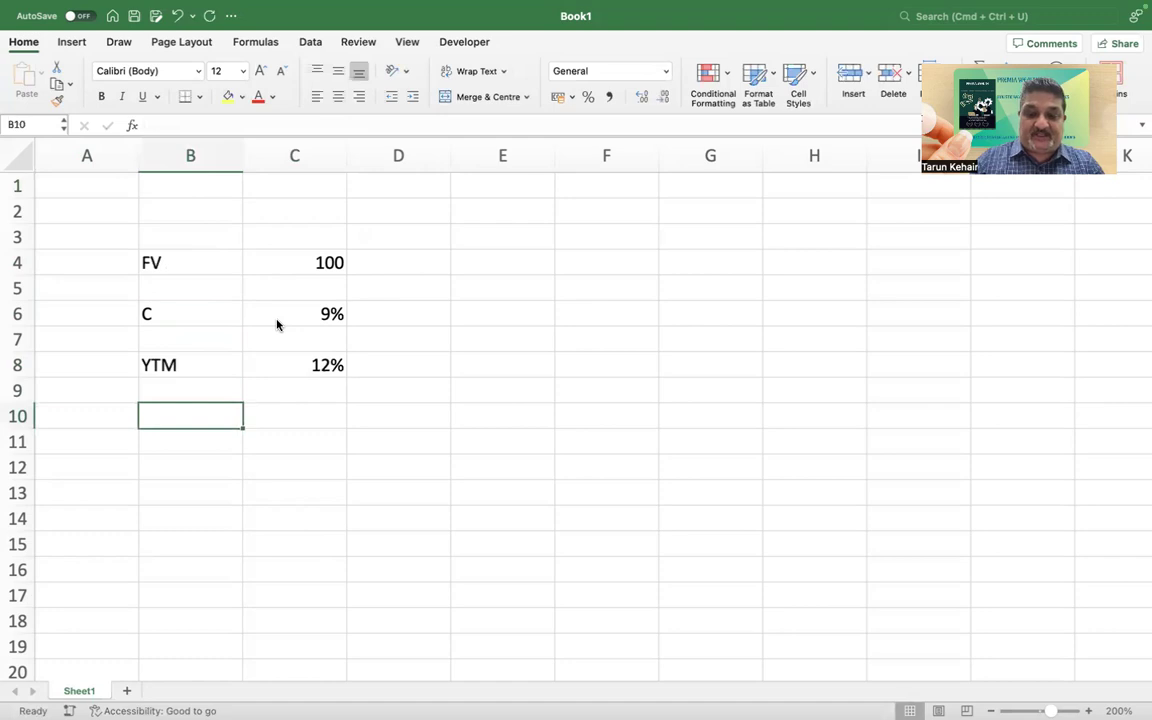
{"action": "type", "text": "NPER"}
{"action": "left_click", "coordinate": [294, 416]}
{"action": "type", "text": "5"}
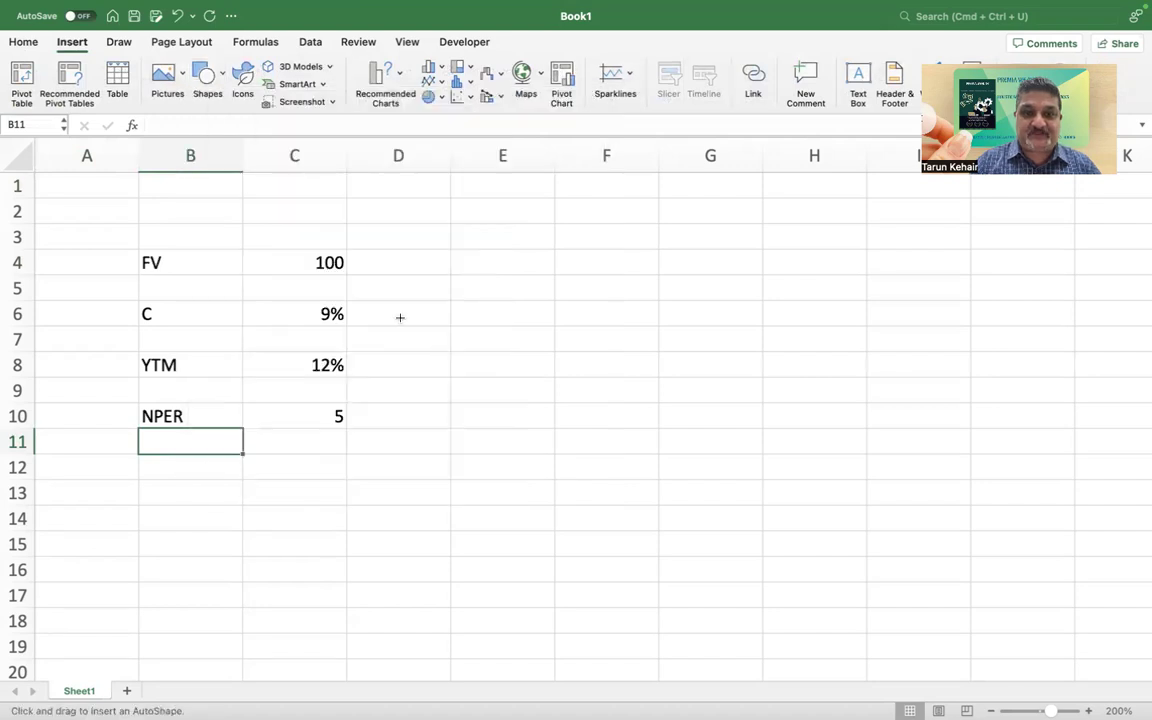
Draw a right arrow beside the inputs and add a 'Price =' label in F7.
{"action": "left_click_drag", "start_coordinate": [384, 310], "coordinate": [508, 364]}
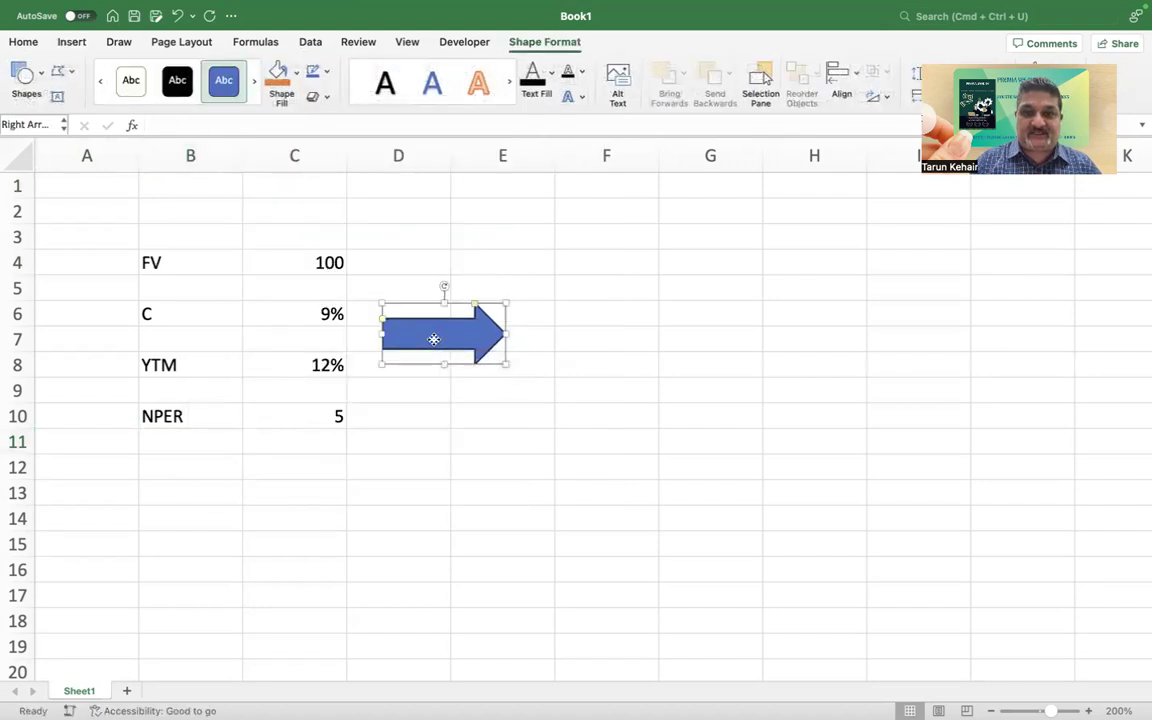
{"action": "left_click", "coordinate": [606, 338]}
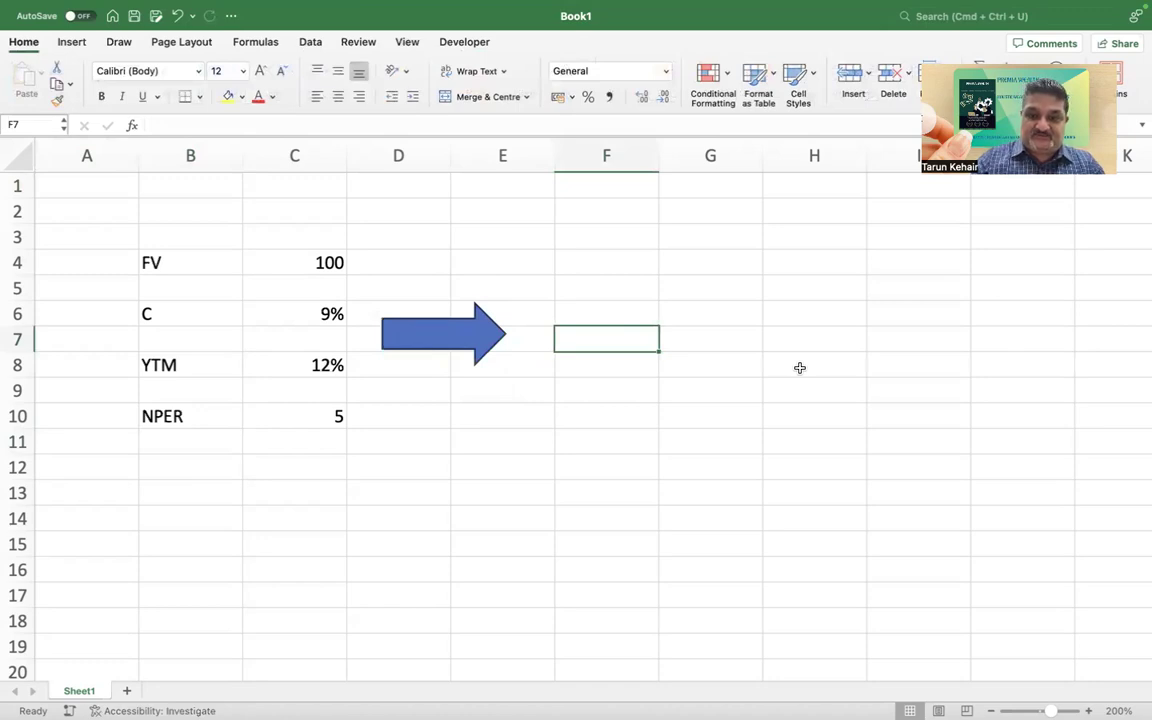
{"action": "type", "text": "Price"}
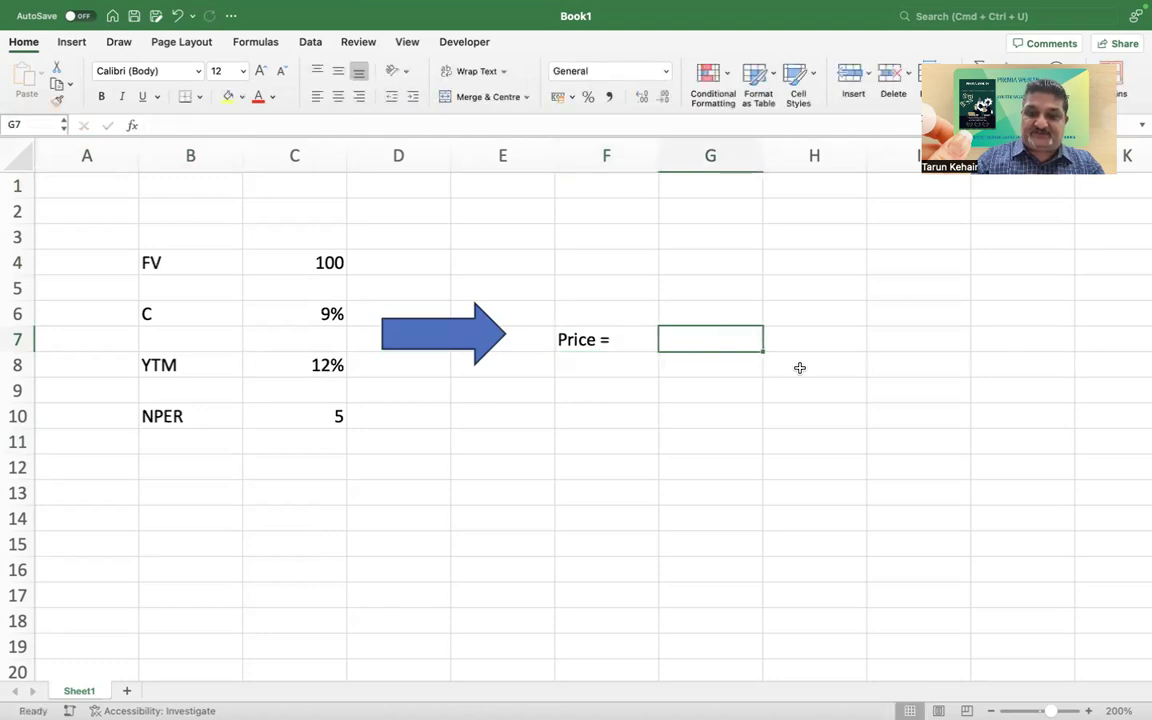
Compute the price in G7 as =PV(C8,C10,C4*C6,C4,0), giving (89.19).
{"action": "type", "text": "=pv("}
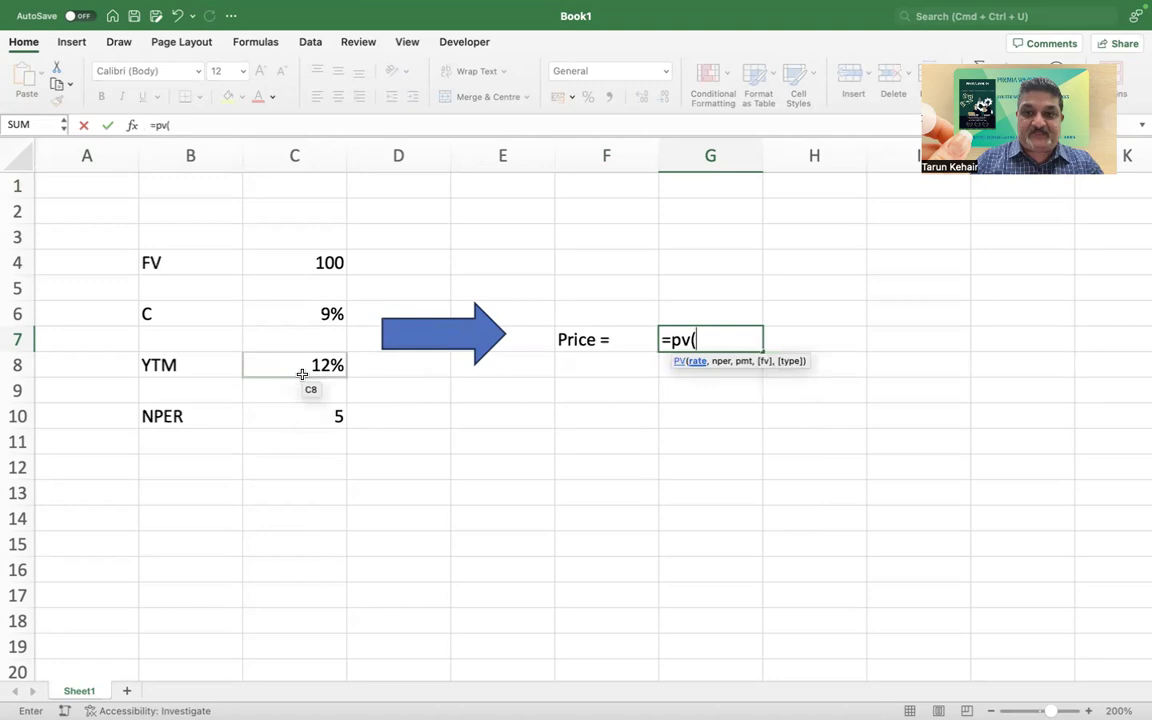
{"action": "left_click", "coordinate": [294, 364]}
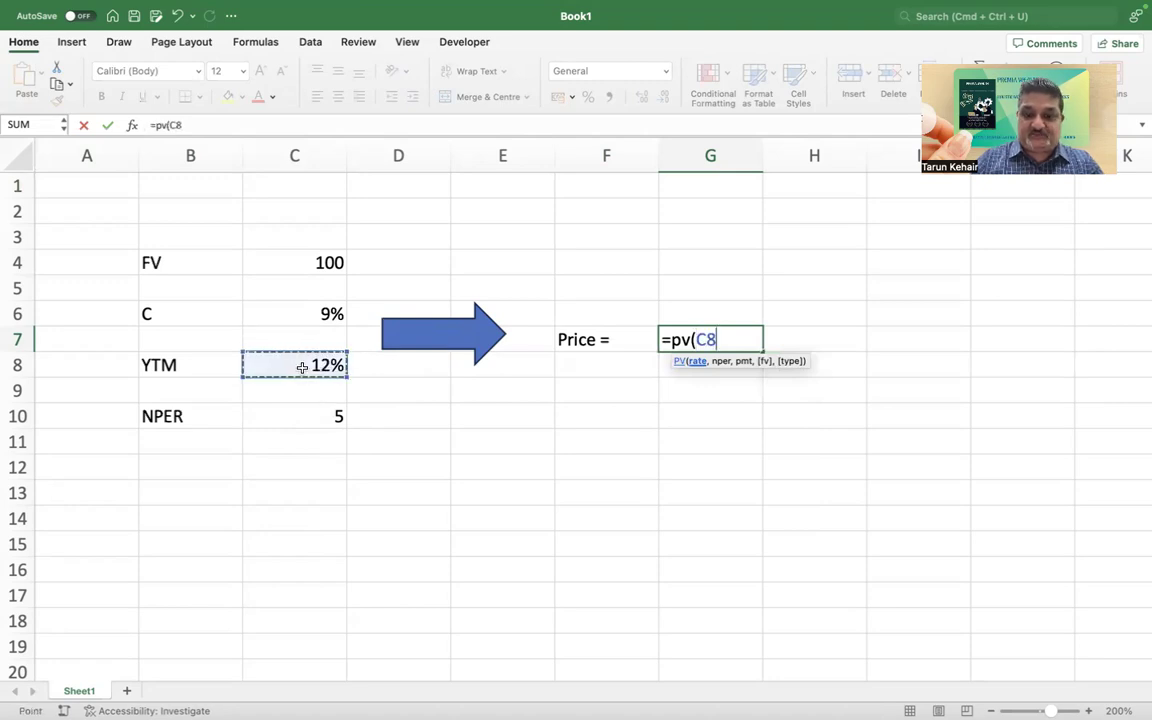
{"action": "type", "text": ","}
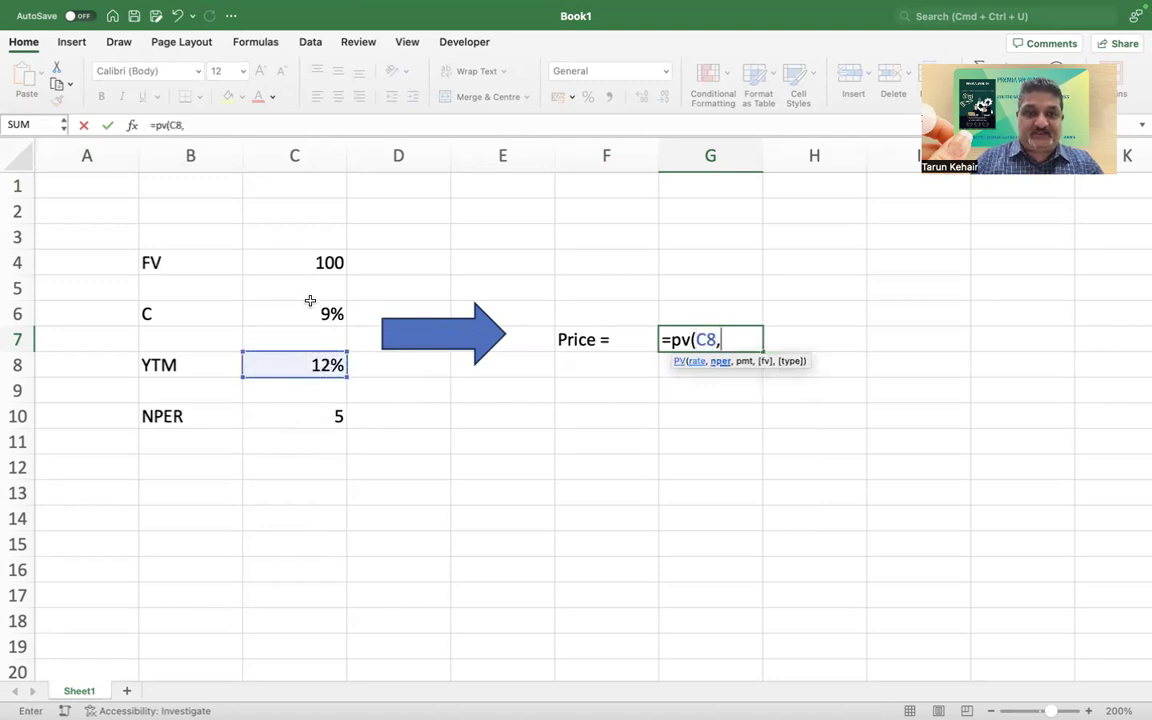
{"action": "left_click", "coordinate": [294, 416]}
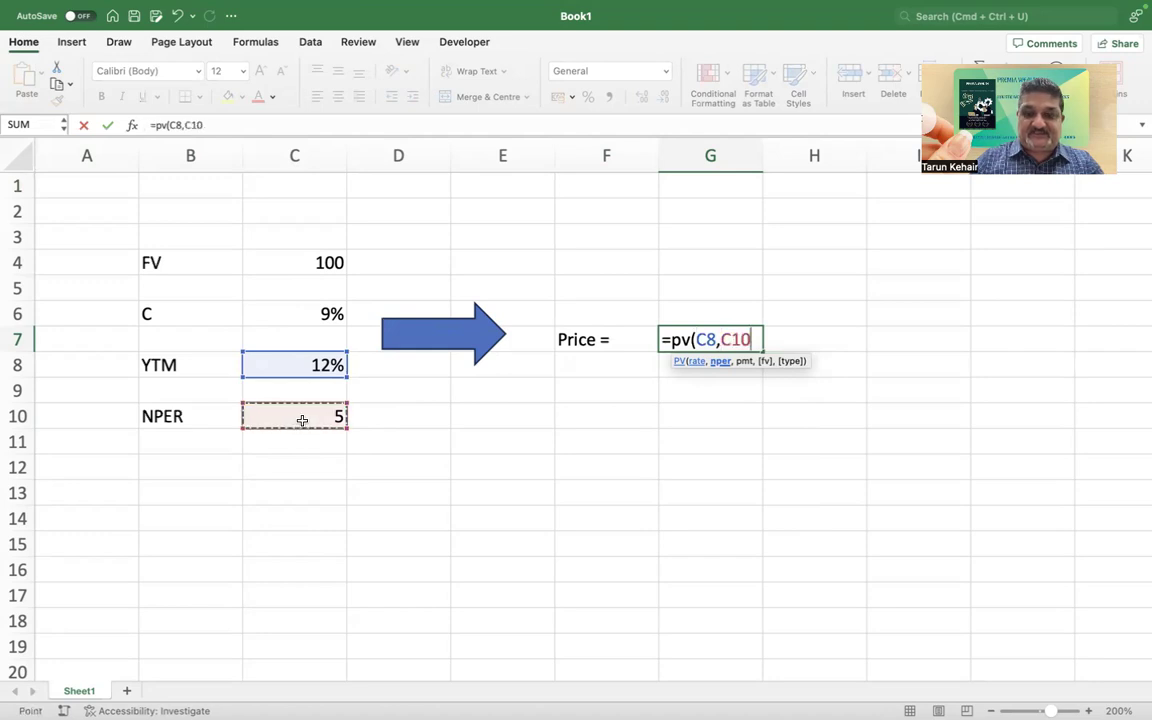
{"action": "type", "text": ","}
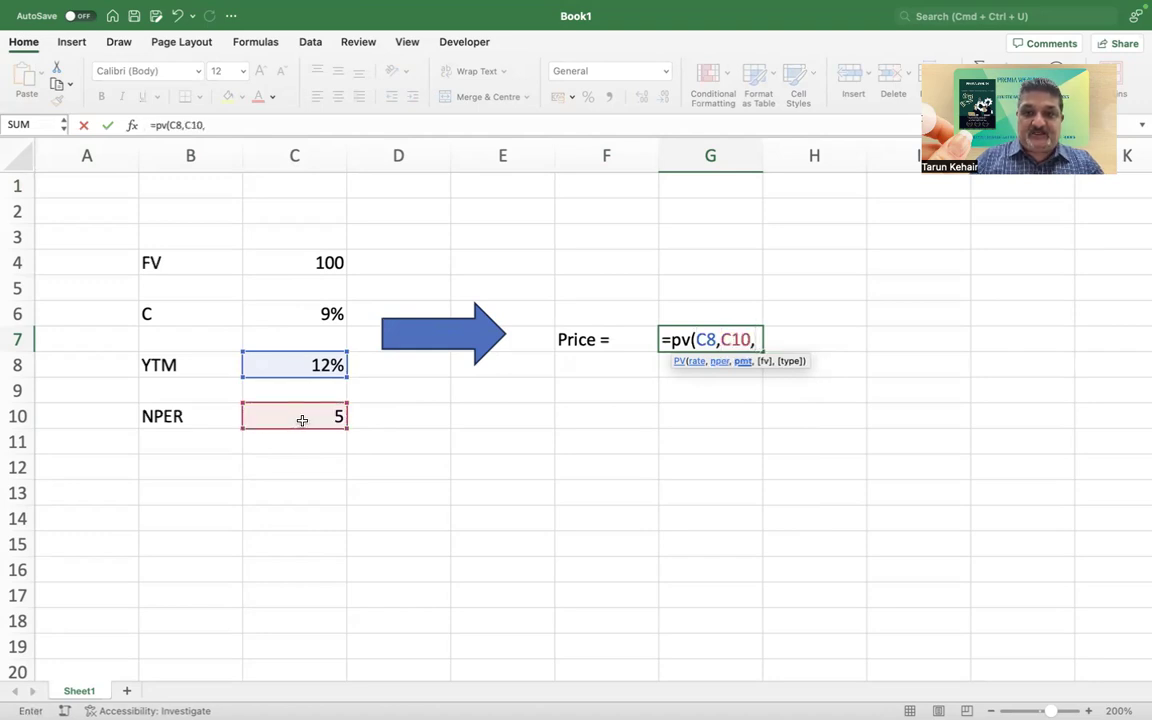
{"action": "left_click", "coordinate": [294, 262]}
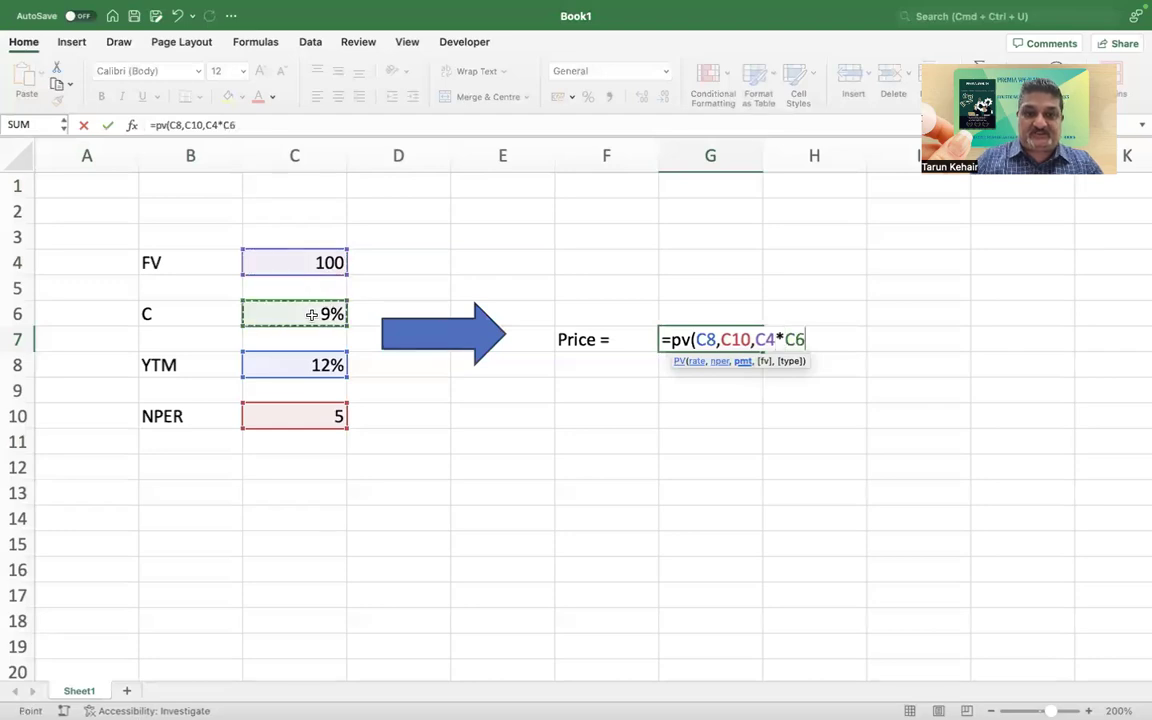
{"action": "type", "text": ","}
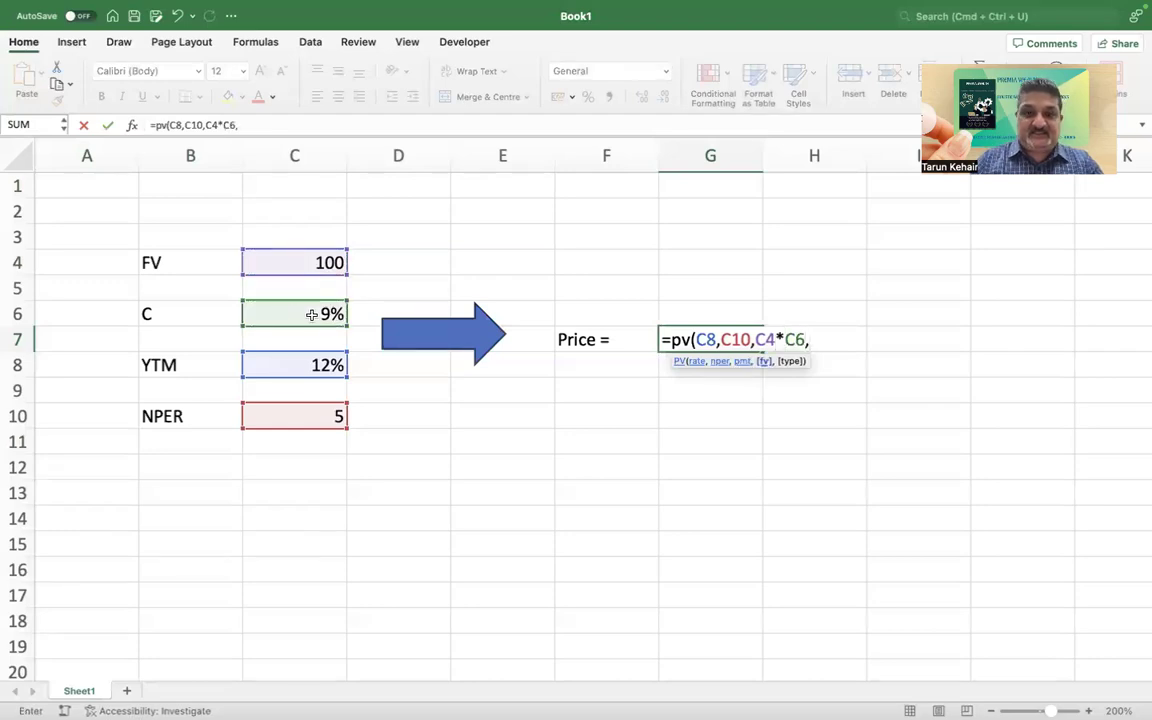
{"action": "left_click", "coordinate": [294, 262]}
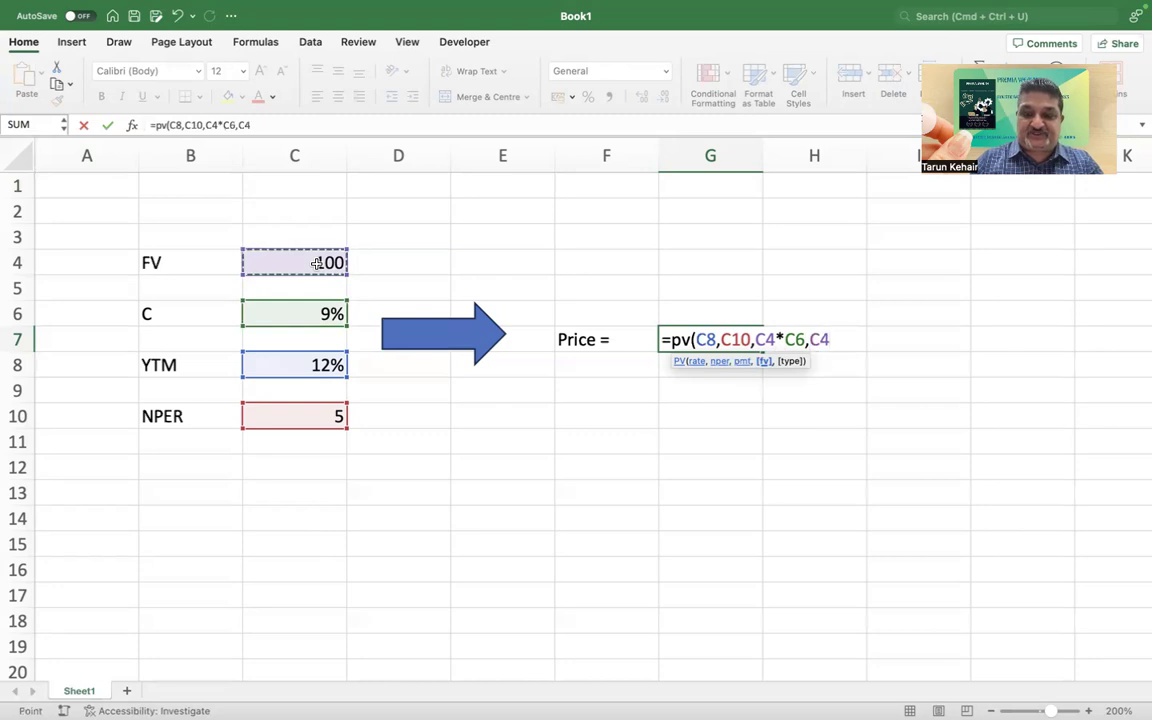
{"action": "type", "text": ",0)"}
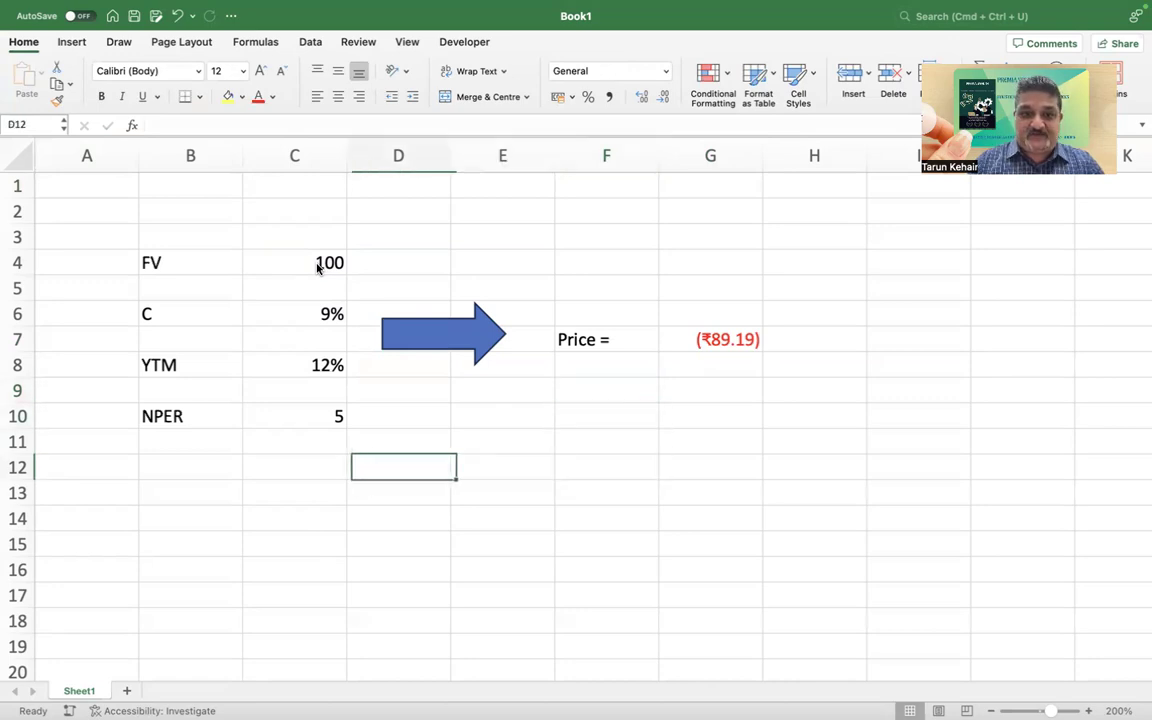
Add a Year heading and fill a column series of years 1 to 5 beneath it.
{"action": "type", "text": "Year"}
{"action": "left_click", "coordinate": [398, 518]}
{"action": "type", "text": "1"}
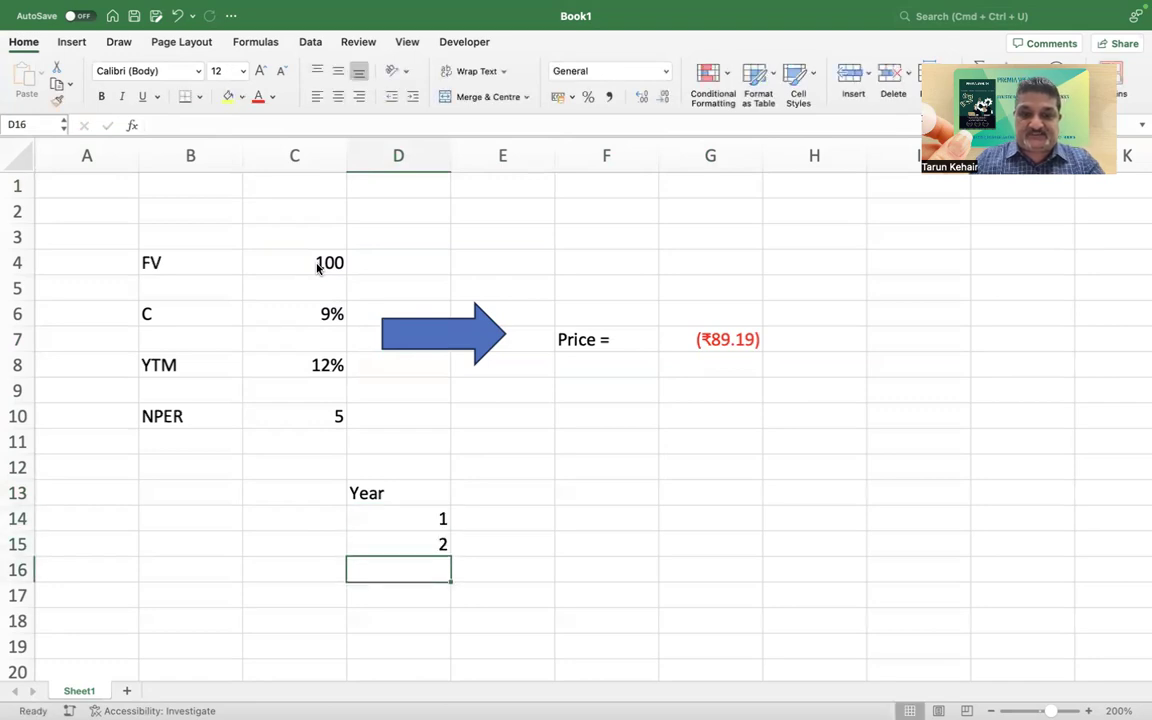
{"action": "type", "text": "3"}
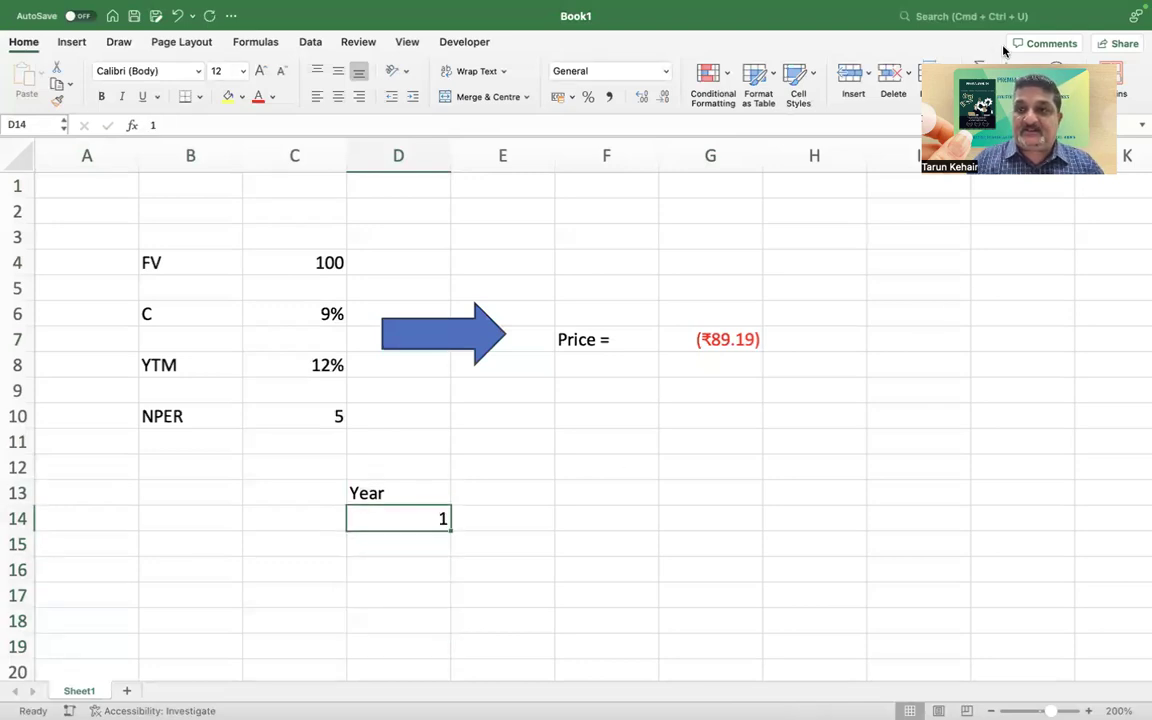
{"action": "left_click", "coordinate": [980, 72]}
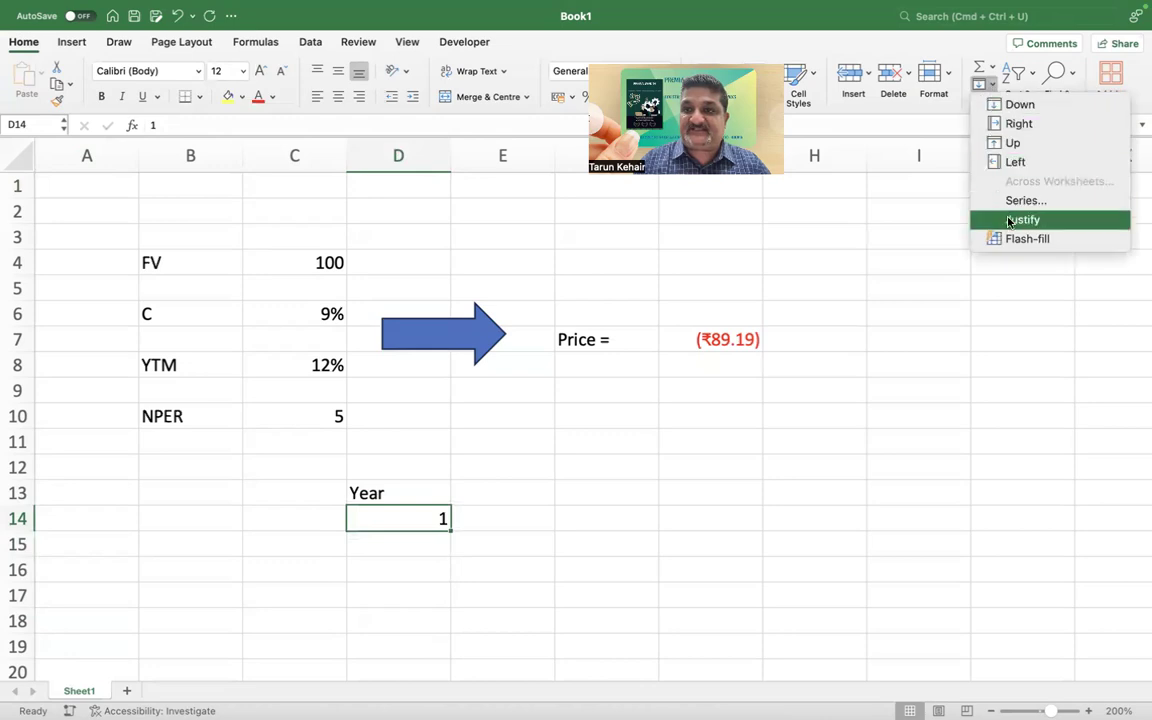
{"action": "left_click", "coordinate": [1024, 200]}
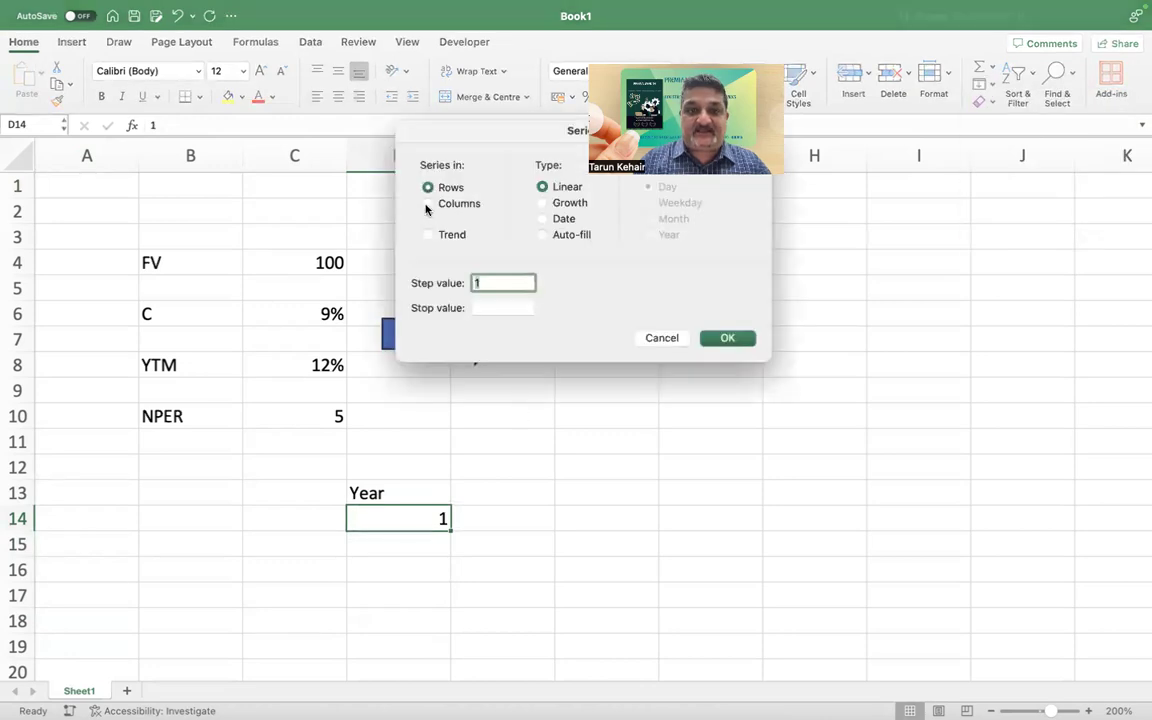
{"action": "left_click", "coordinate": [428, 204]}
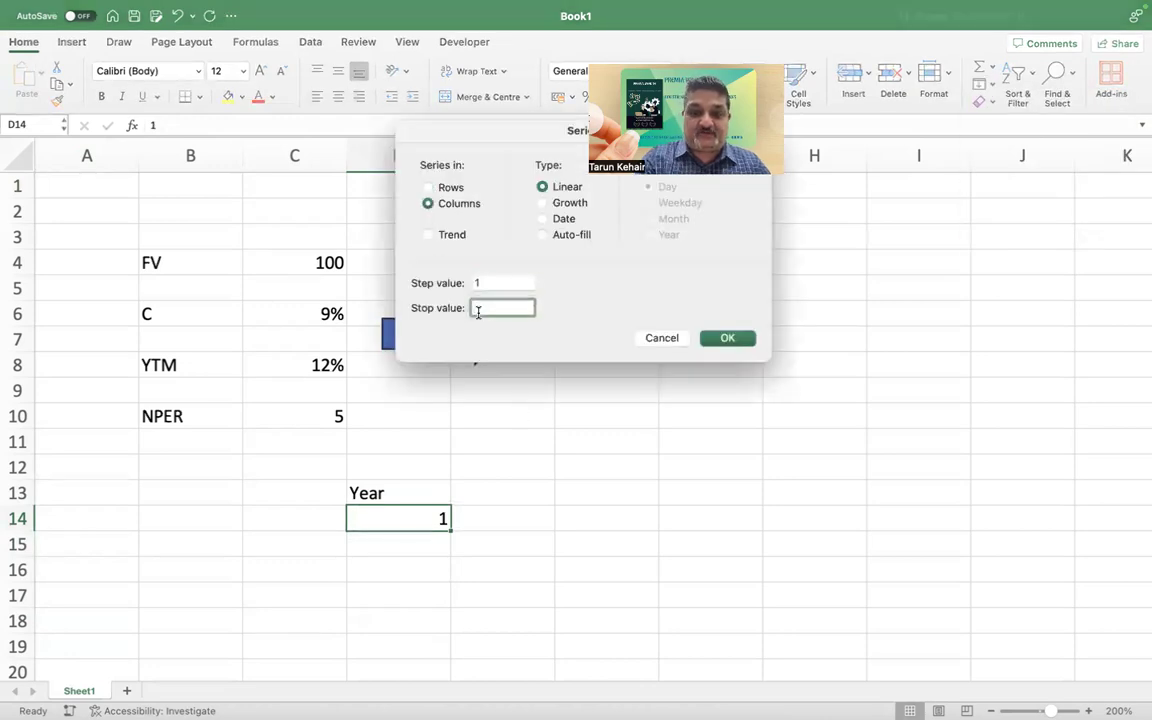
{"action": "type", "text": "5"}
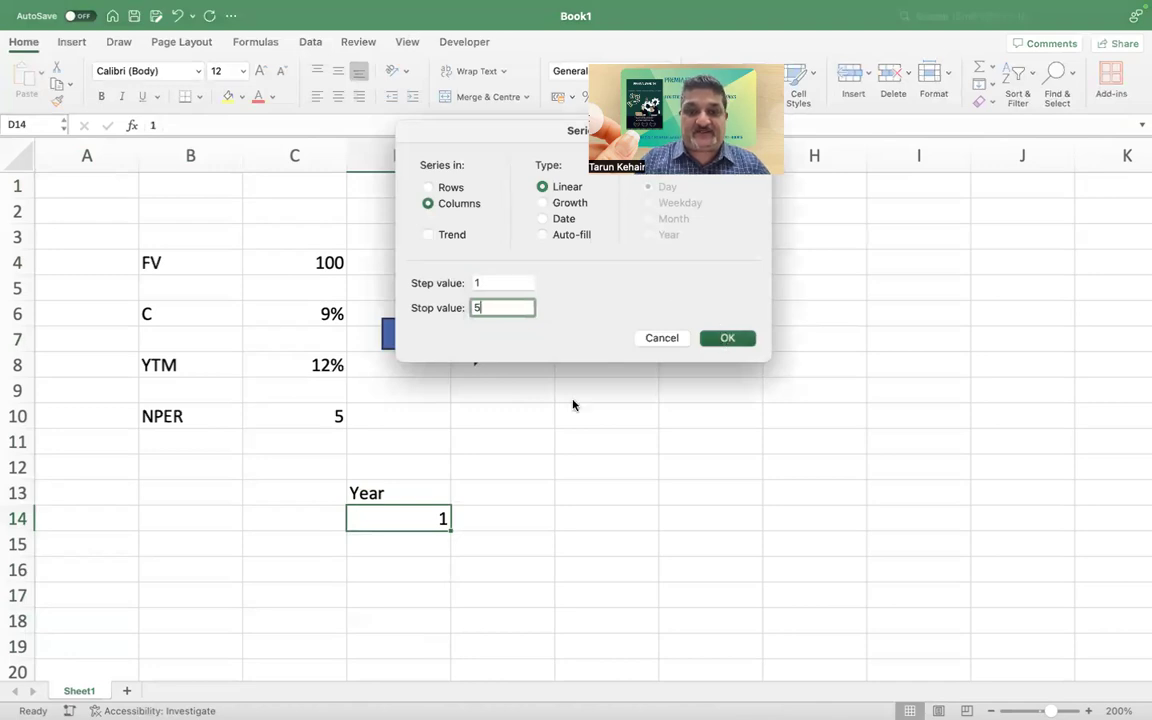
{"action": "left_click", "coordinate": [728, 336]}
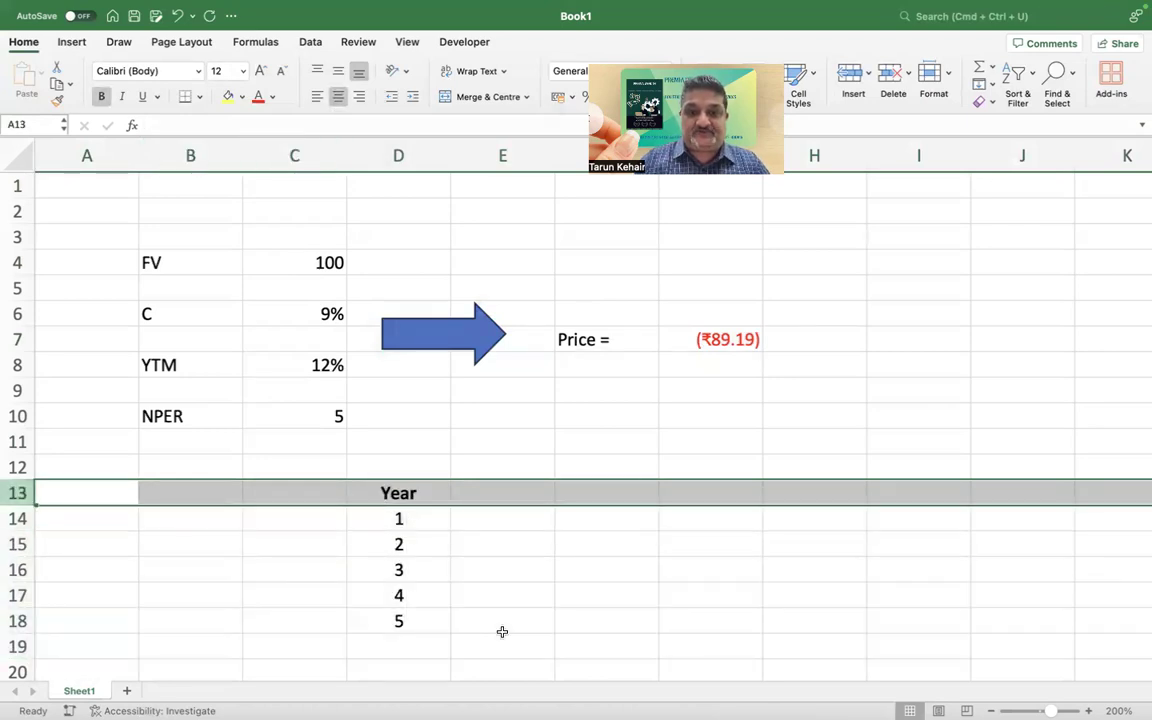
List cash flows of 9 for years 1–4 and 109 (9 plus face value) in year 5.
{"action": "type", "text": "CF's"}
{"action": "left_click", "coordinate": [504, 518]}
{"action": "type", "text": "="}
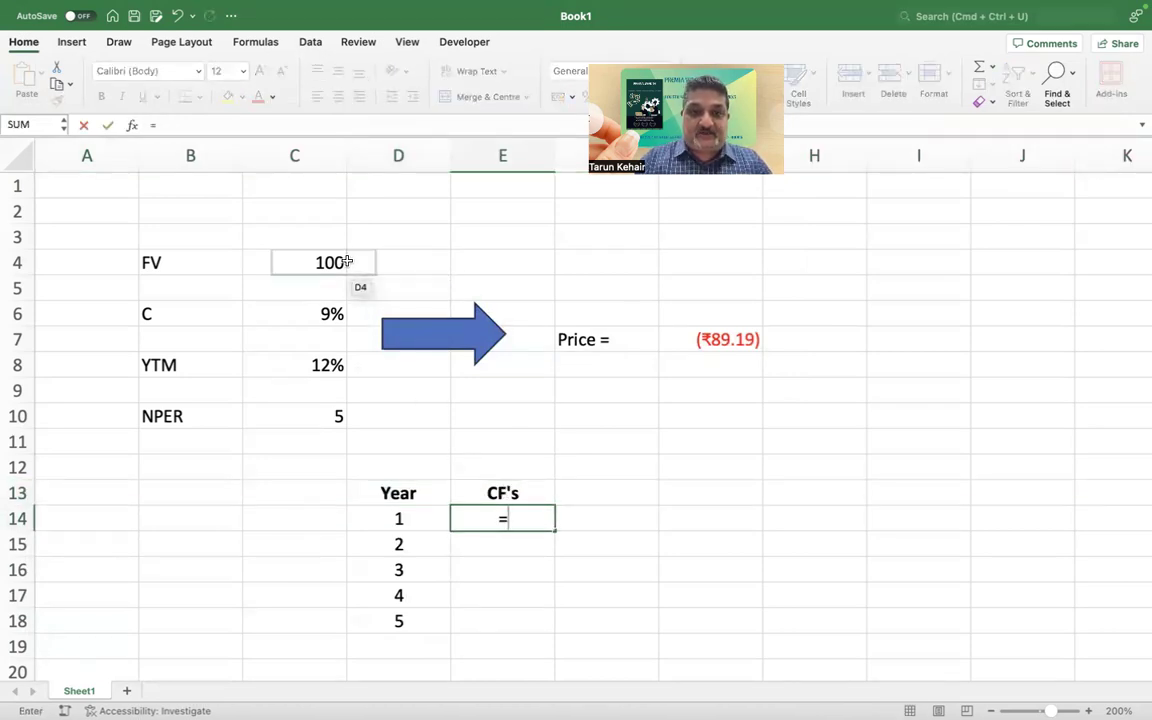
{"action": "left_click", "coordinate": [294, 262]}
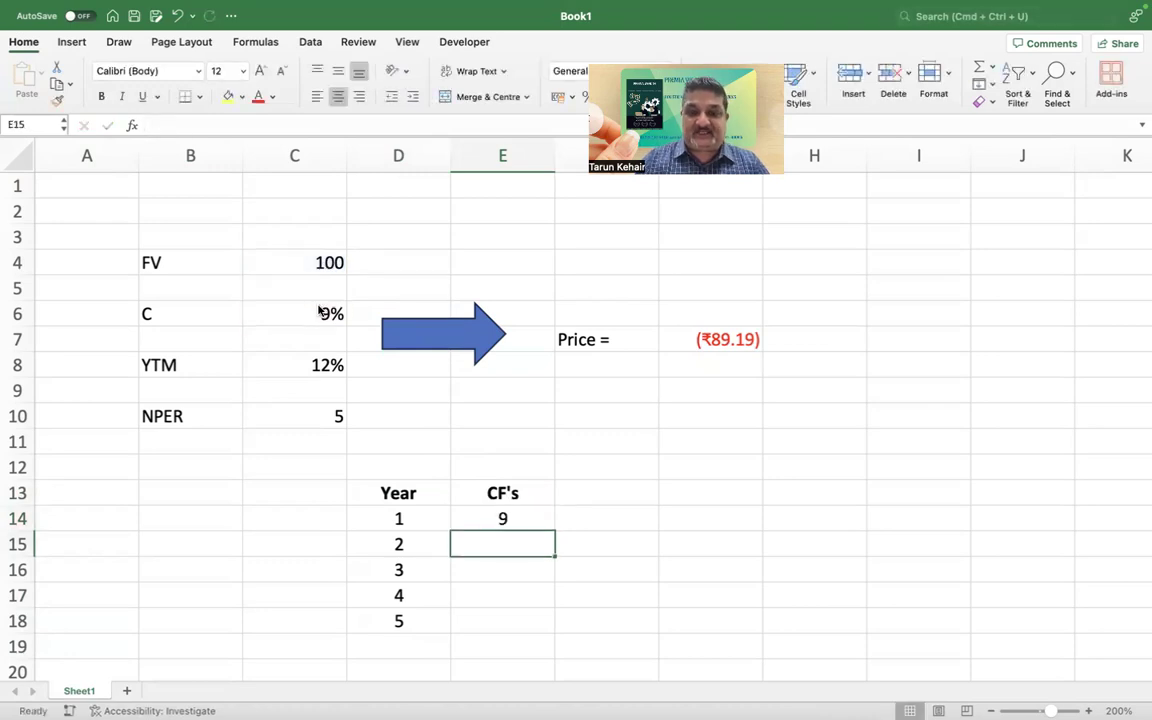
{"action": "type", "text": "9"}
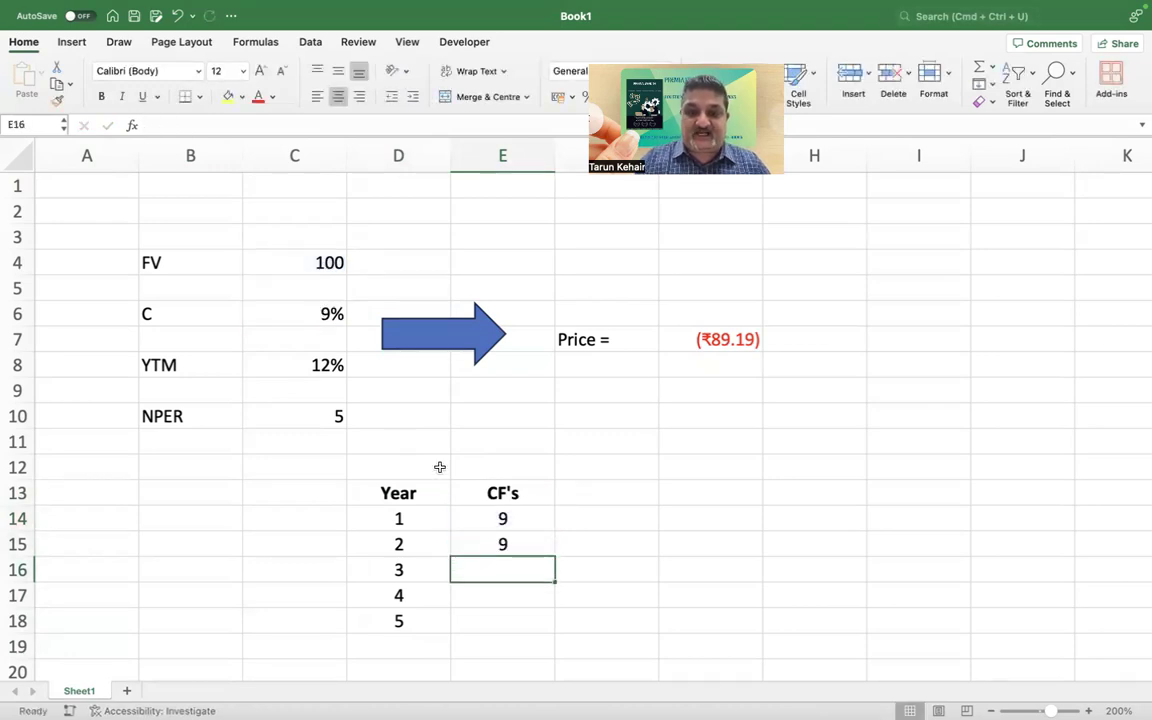
{"action": "left_click", "coordinate": [502, 544]}
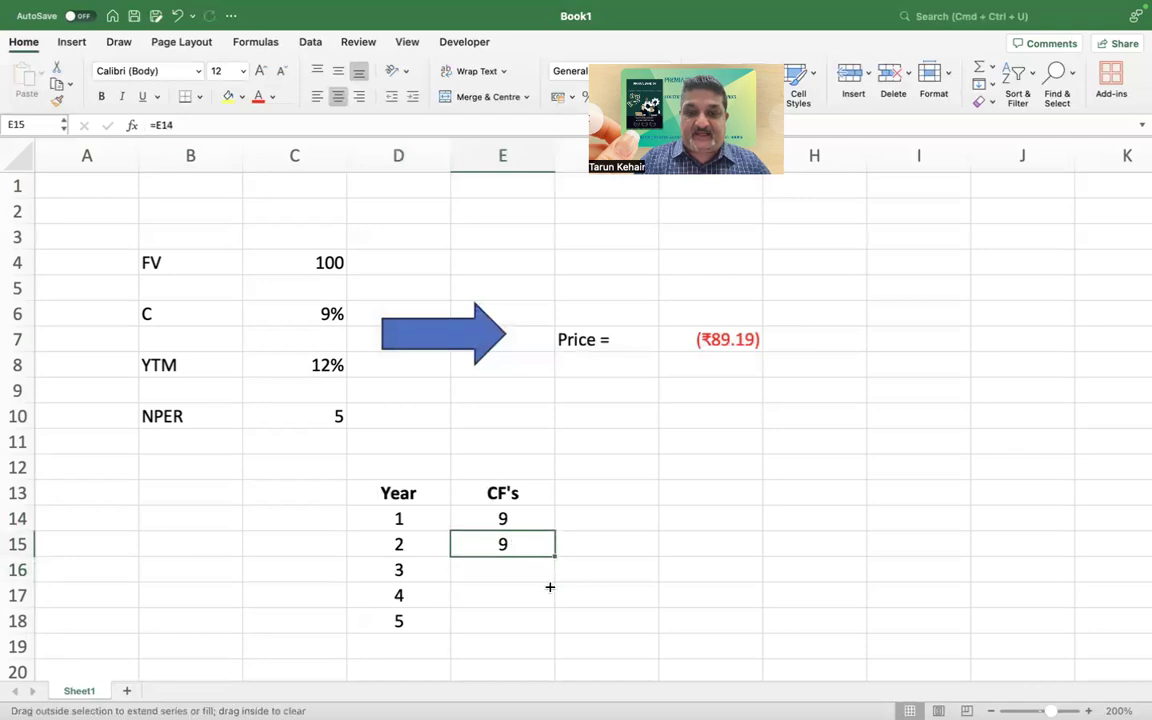
{"action": "left_click_drag", "start_coordinate": [504, 544], "coordinate": [504, 620]}
{"action": "type", "text": "=E17+"}
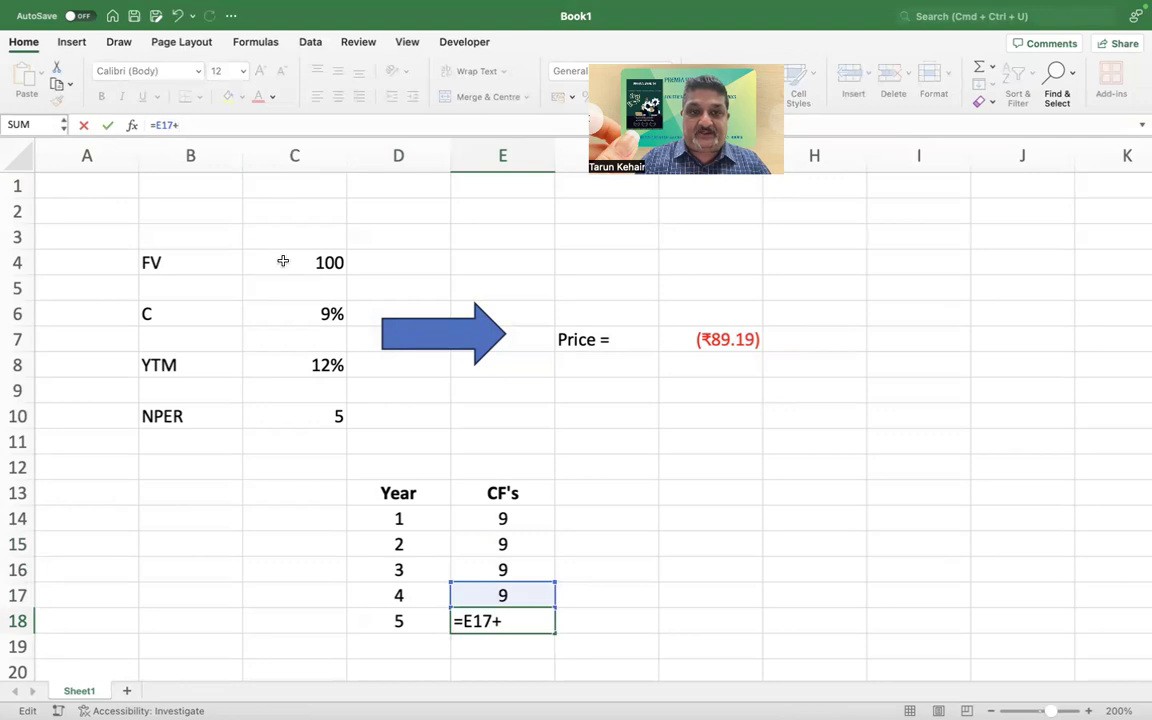
{"action": "key", "text": "enter"}
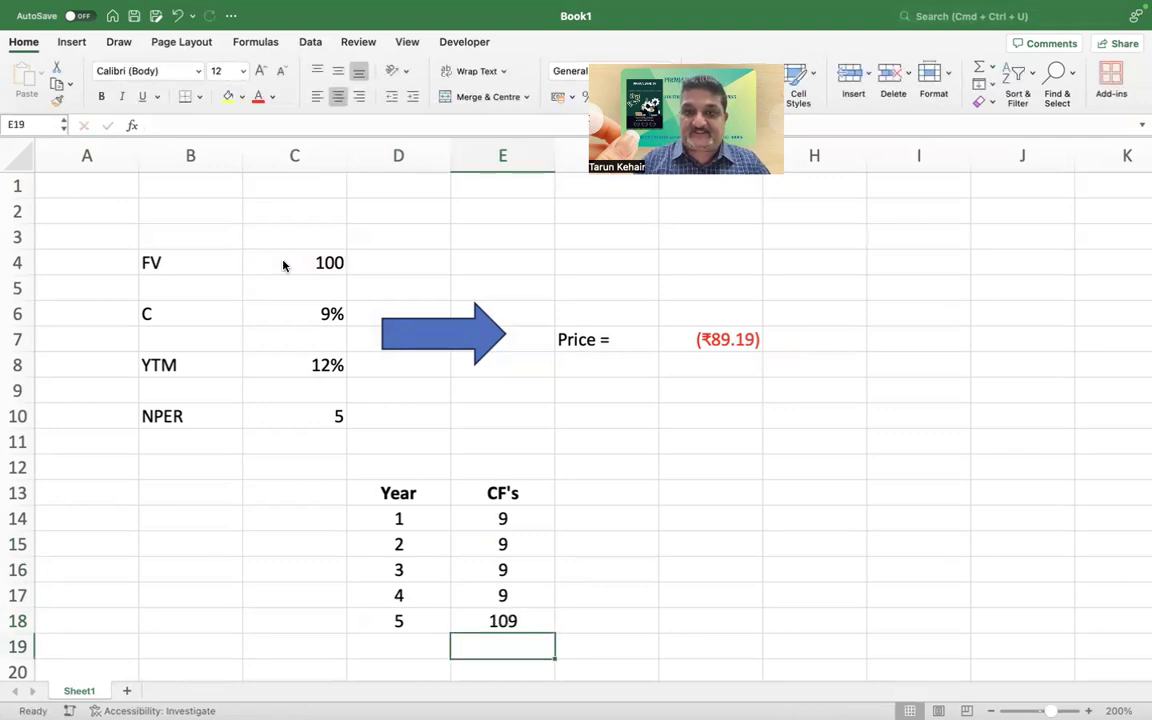
Compute year 1's discount factor as =1/(1+$C$8)^D14, giving 0.89285714.
{"action": "left_click", "coordinate": [606, 492]}
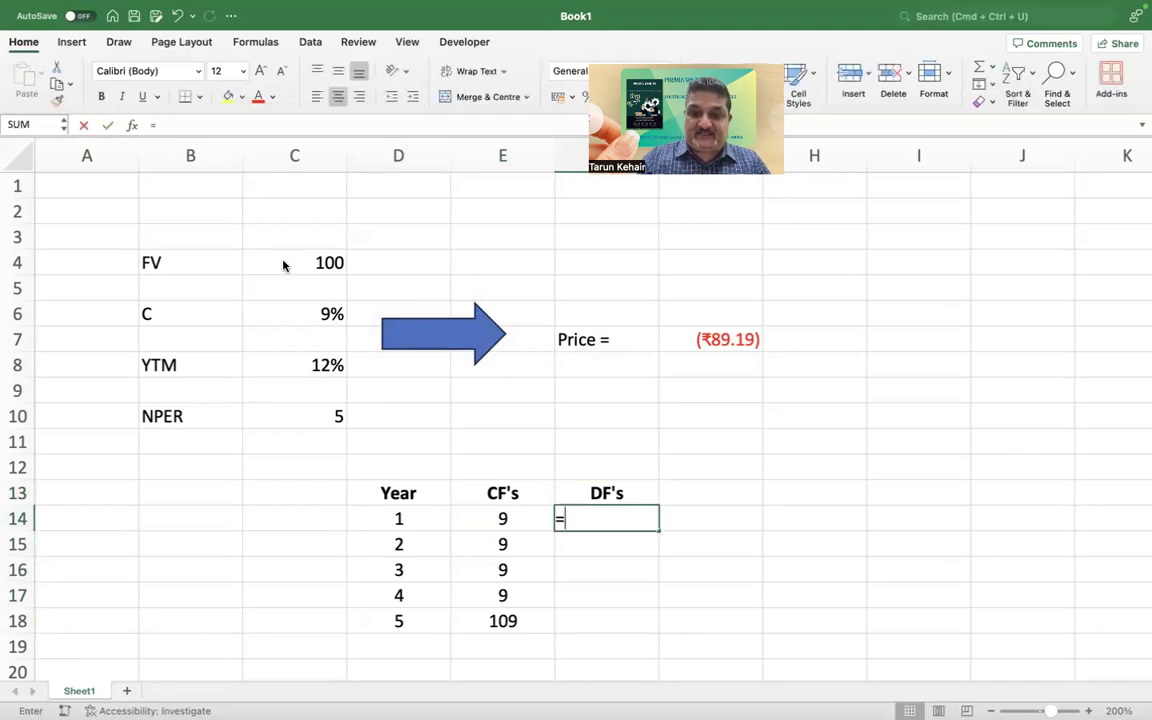
{"action": "type", "text": "=1/(1+C8)^D14"}
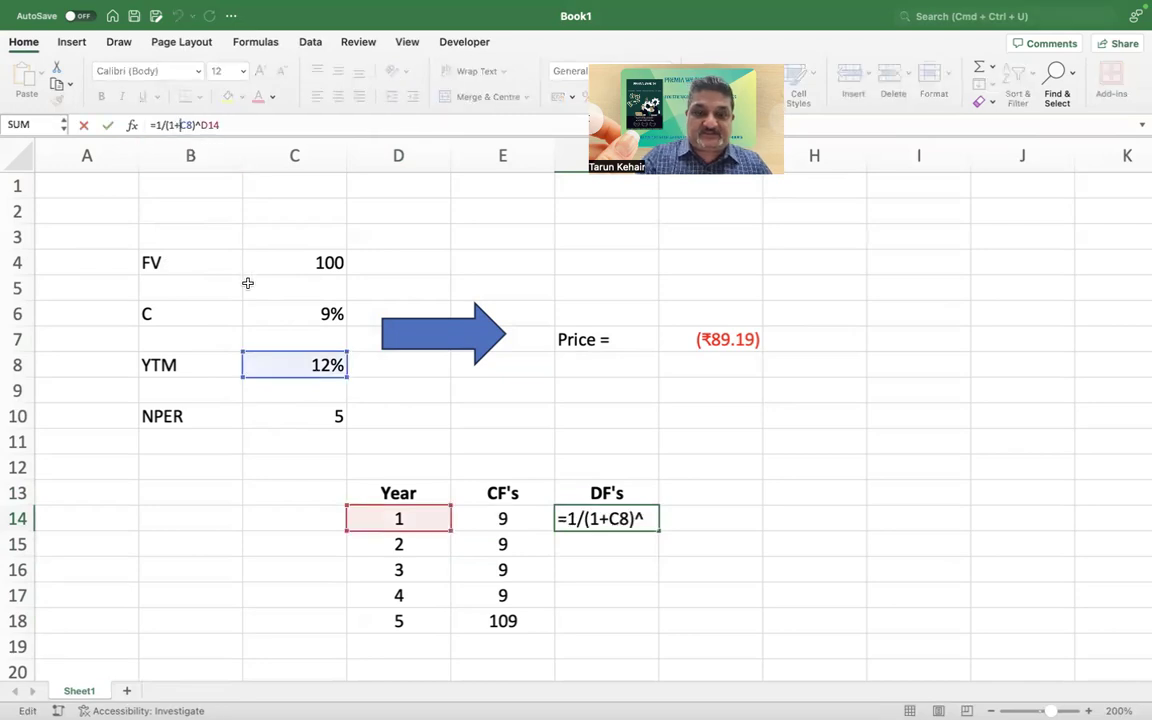
{"action": "key", "text": "Enter"}
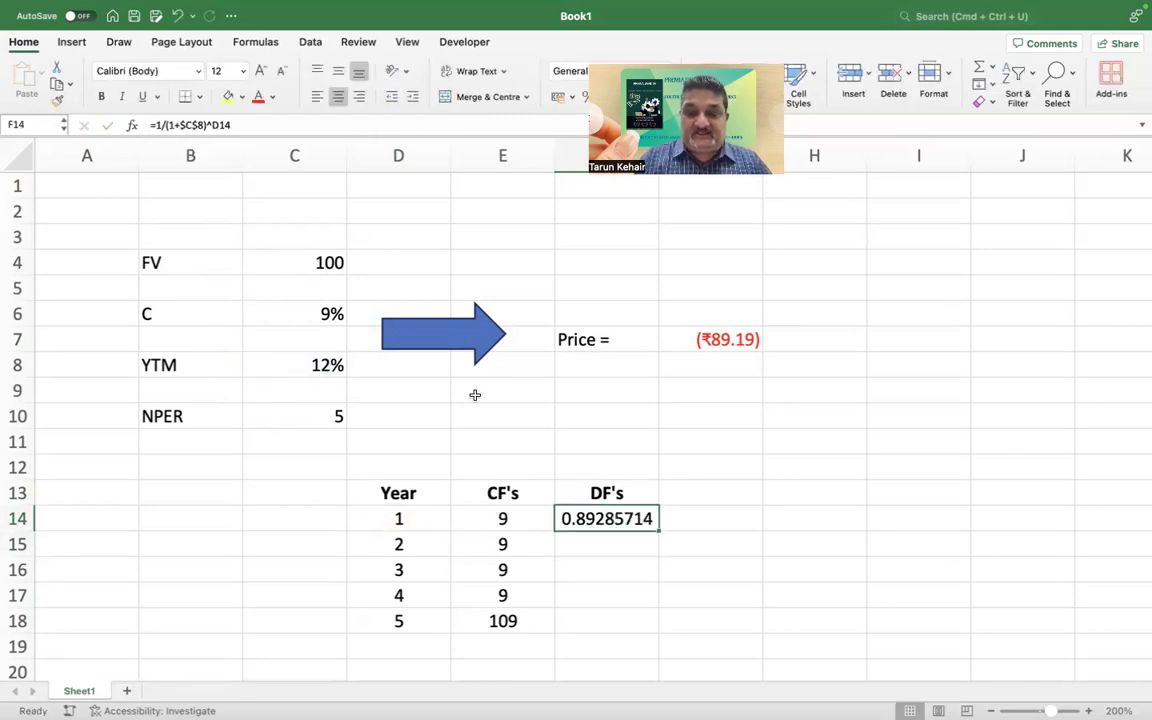
Fill discount factors and present values to year 5 and total the PVs to 89.19.
{"action": "left_click_drag", "start_coordinate": [608, 518], "coordinate": [608, 620]}
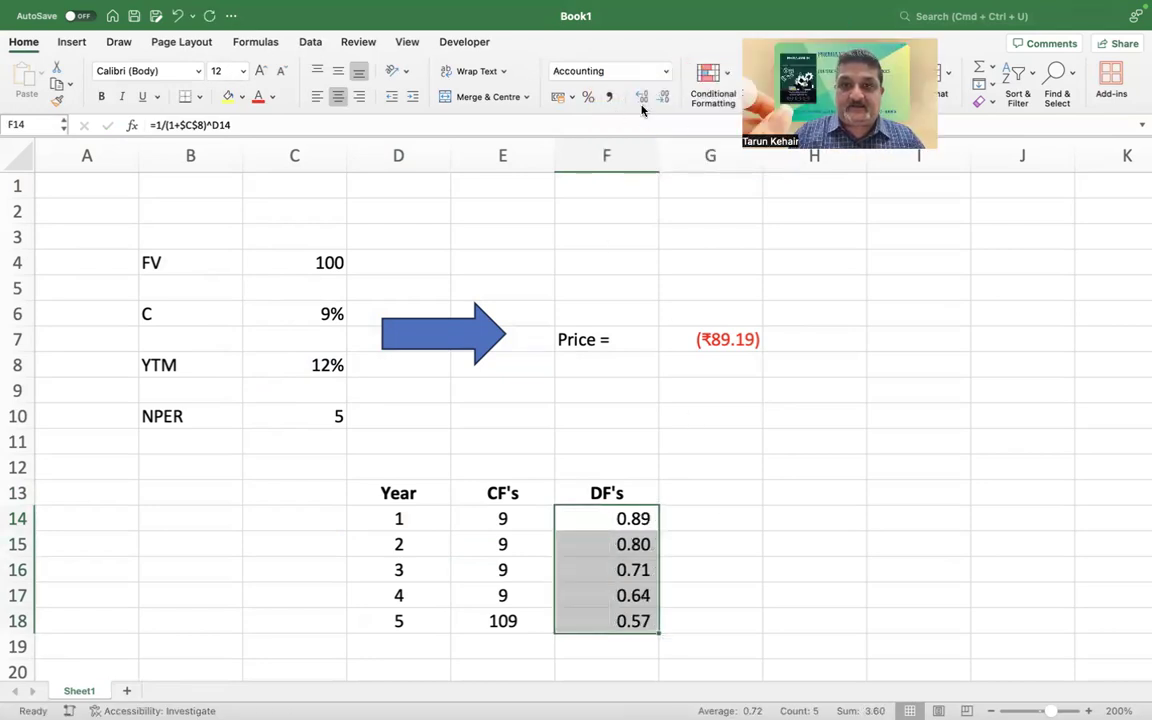
{"action": "left_click", "coordinate": [710, 492]}
{"action": "type", "text": "PV's"}
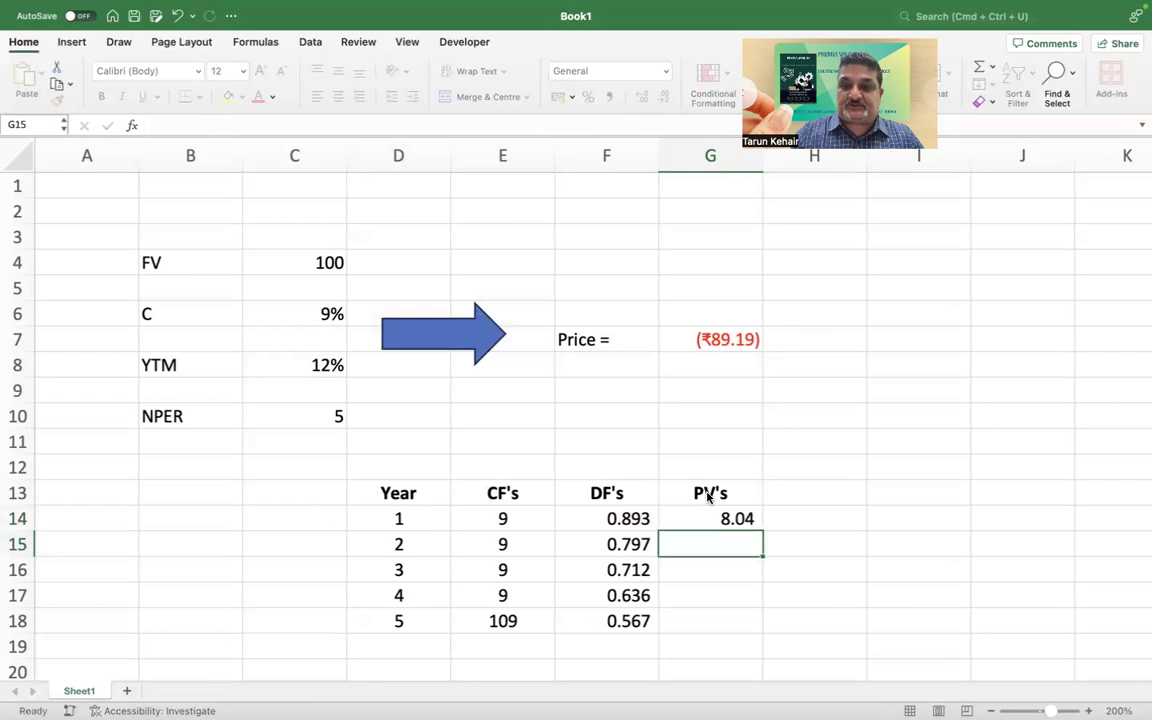
{"action": "left_click", "coordinate": [710, 518]}
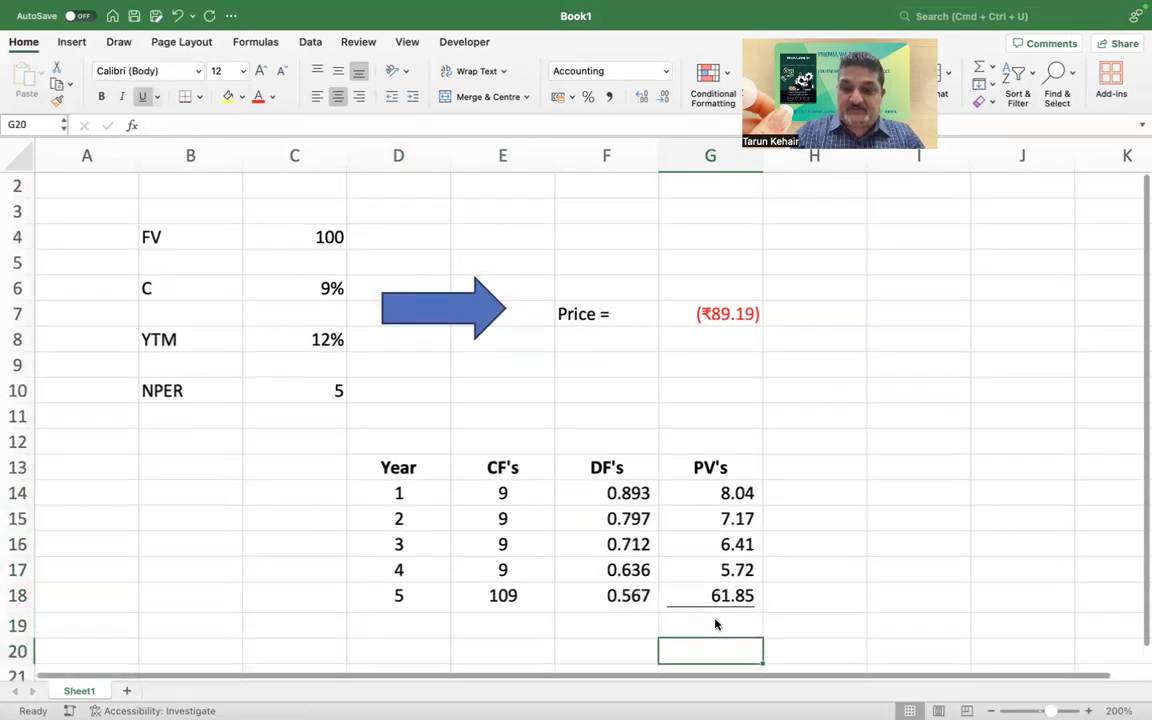
{"action": "type", "text": "=sum(G16:G18"}
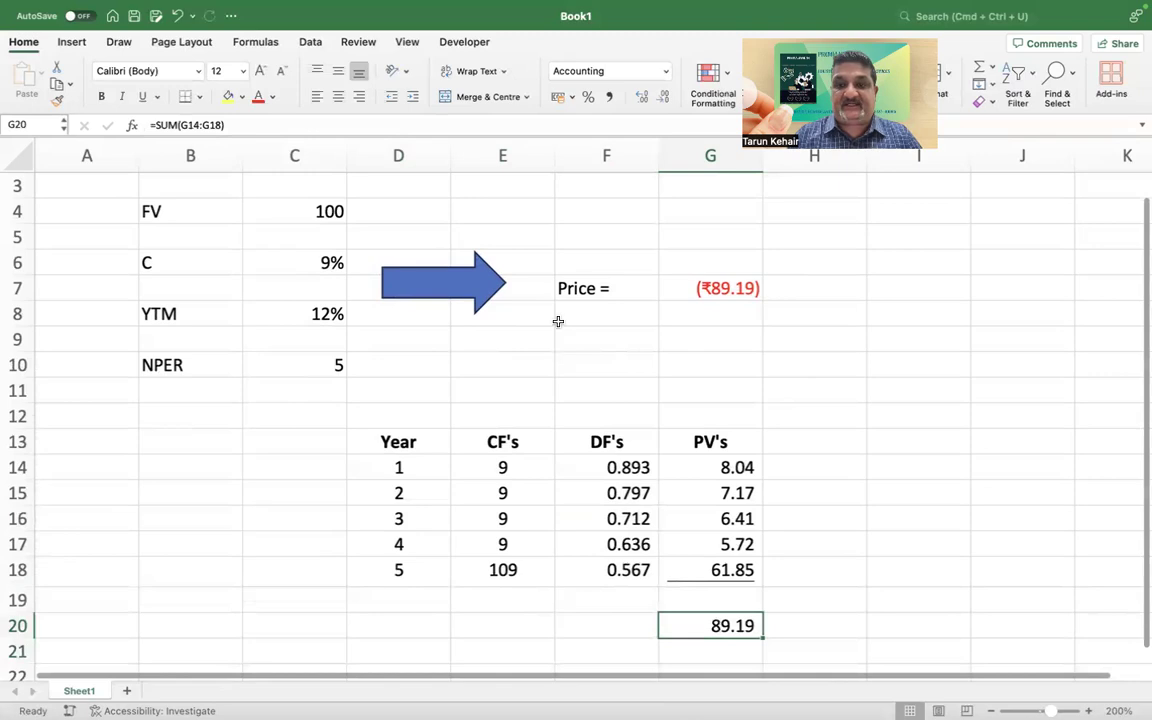
{"action": "left_click", "coordinate": [710, 288]}
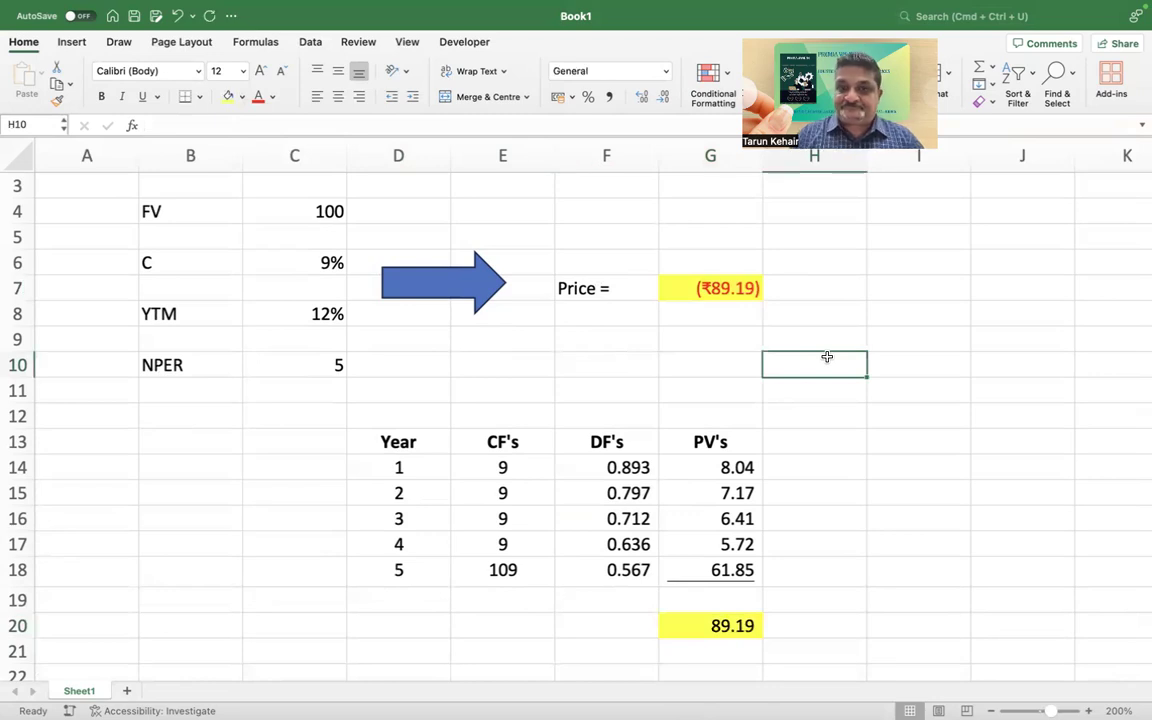
Head a YTM/Price table linked to 12% and 89.19, with yields 4% to 20% below.
{"action": "scroll", "scroll_direction": "down", "scroll_amount": 3}
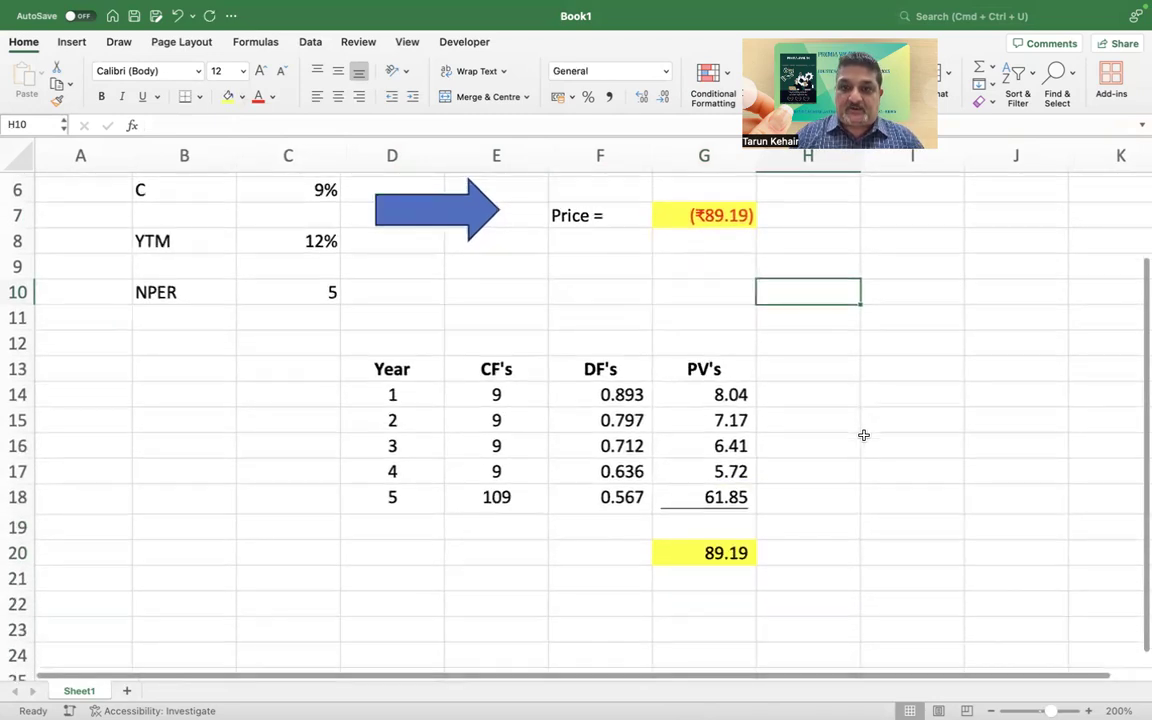
{"action": "scroll", "scroll_direction": "down", "scroll_amount": 3}
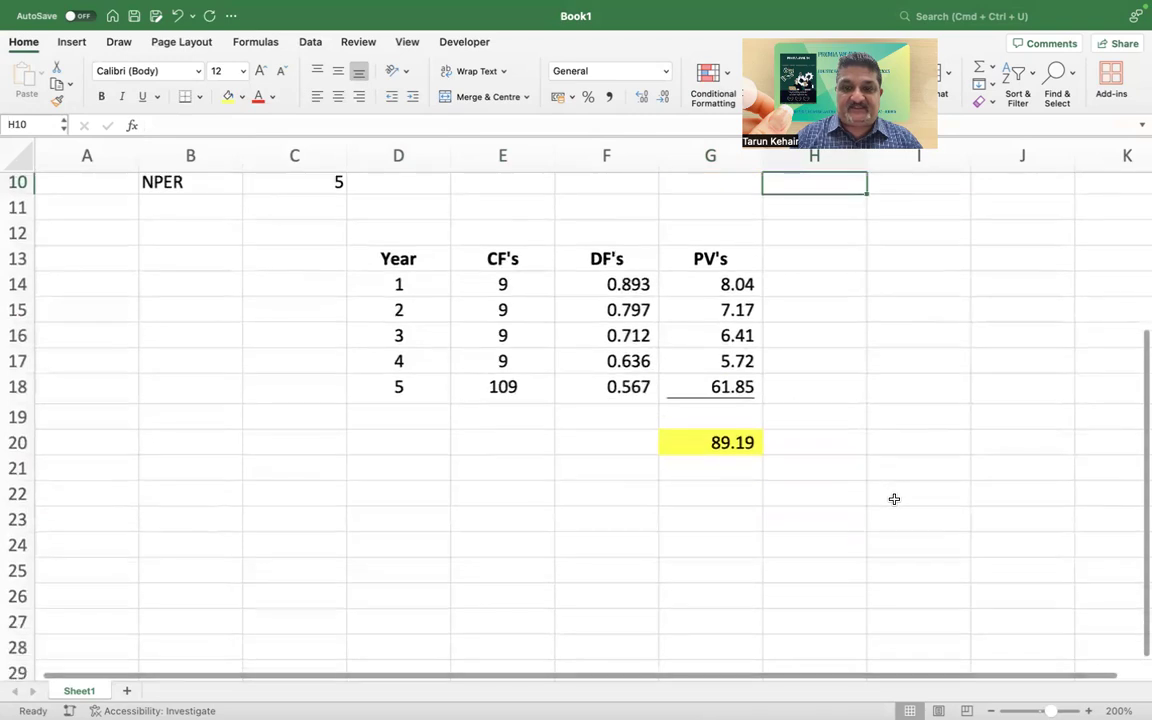
{"action": "type", "text": "YT"}
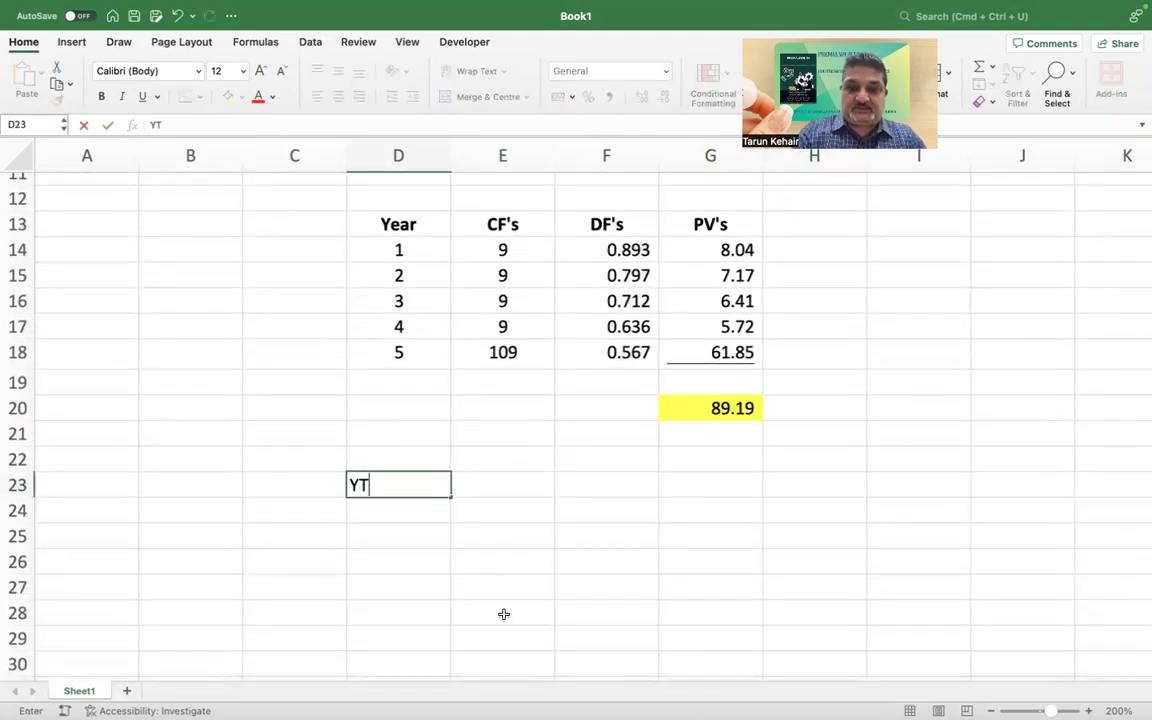
{"action": "type", "text": "Proce"}
{"action": "type", "text": "="}
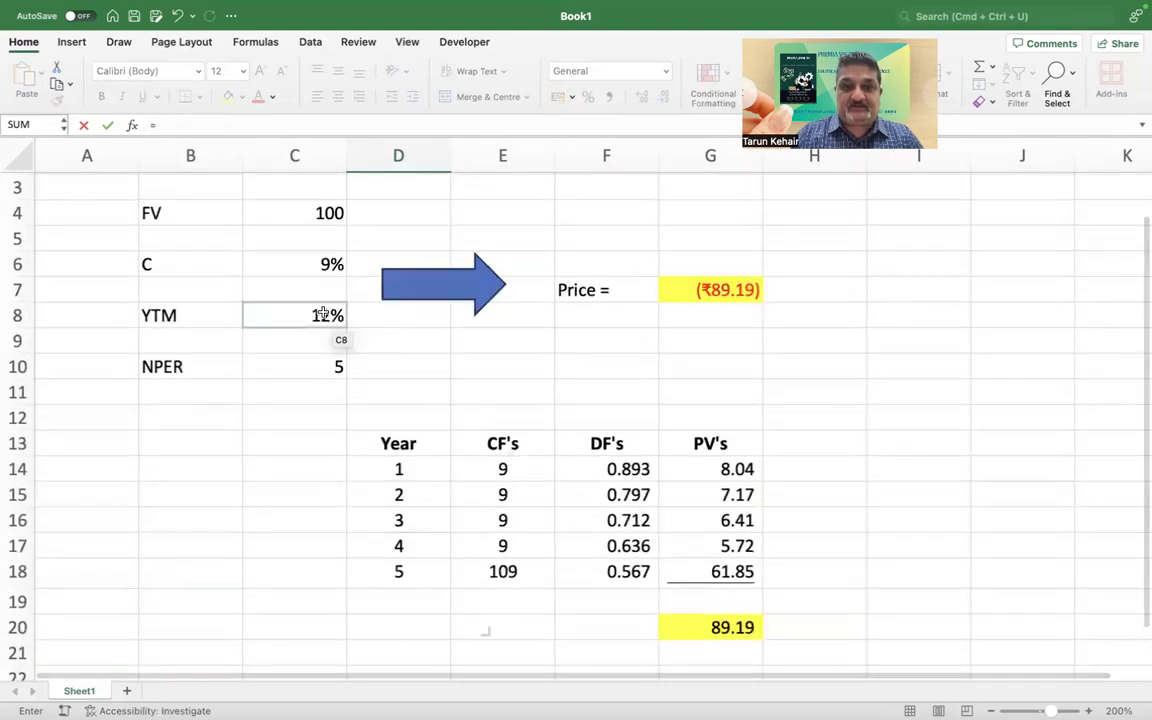
{"action": "scroll", "scroll_direction": "down", "scroll_amount": 3}
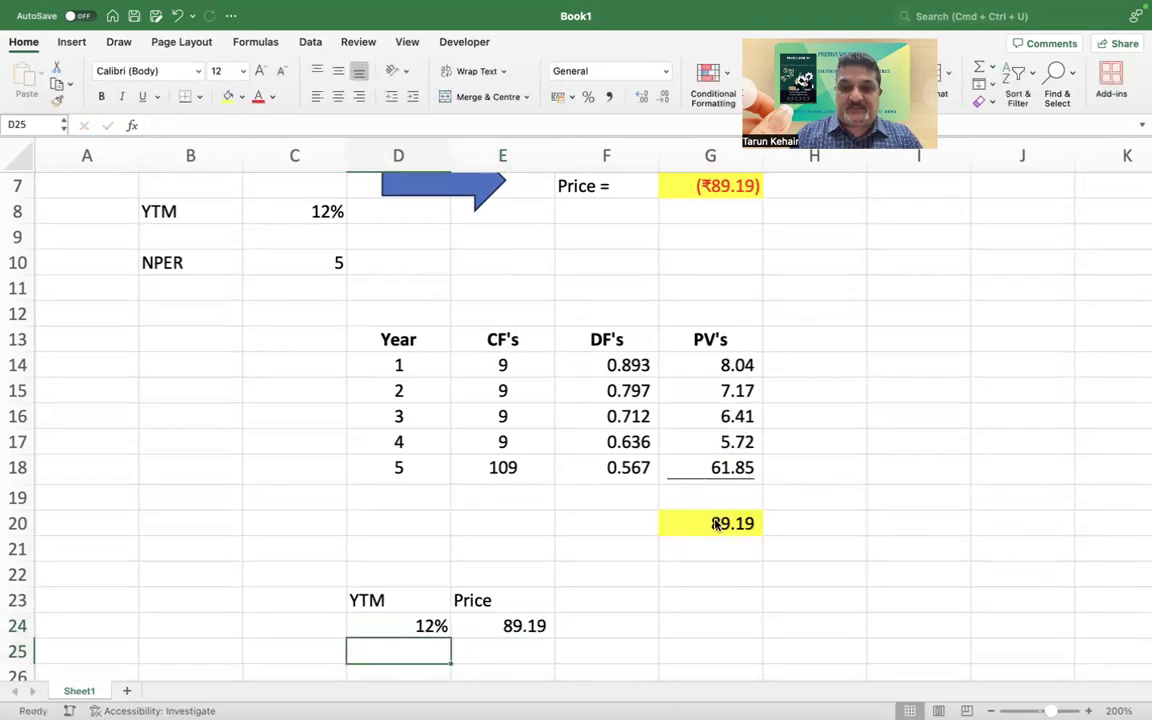
{"action": "scroll", "scroll_direction": "down", "scroll_amount": 3}
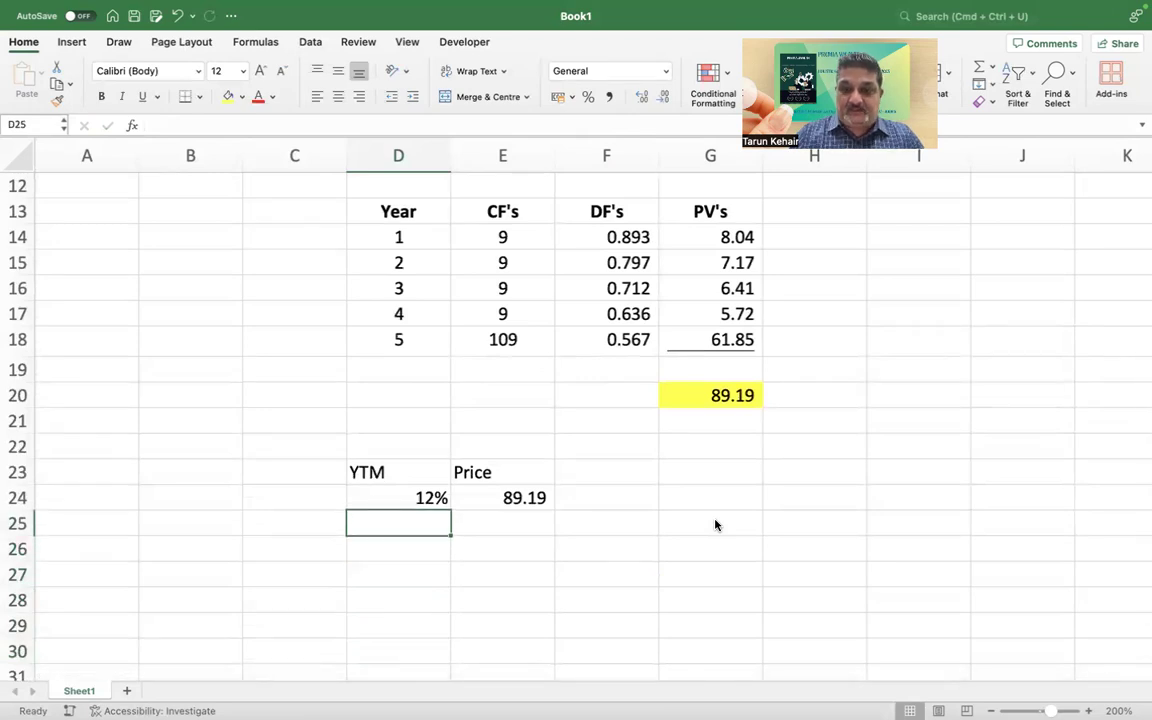
{"action": "type", "text": "4%"}
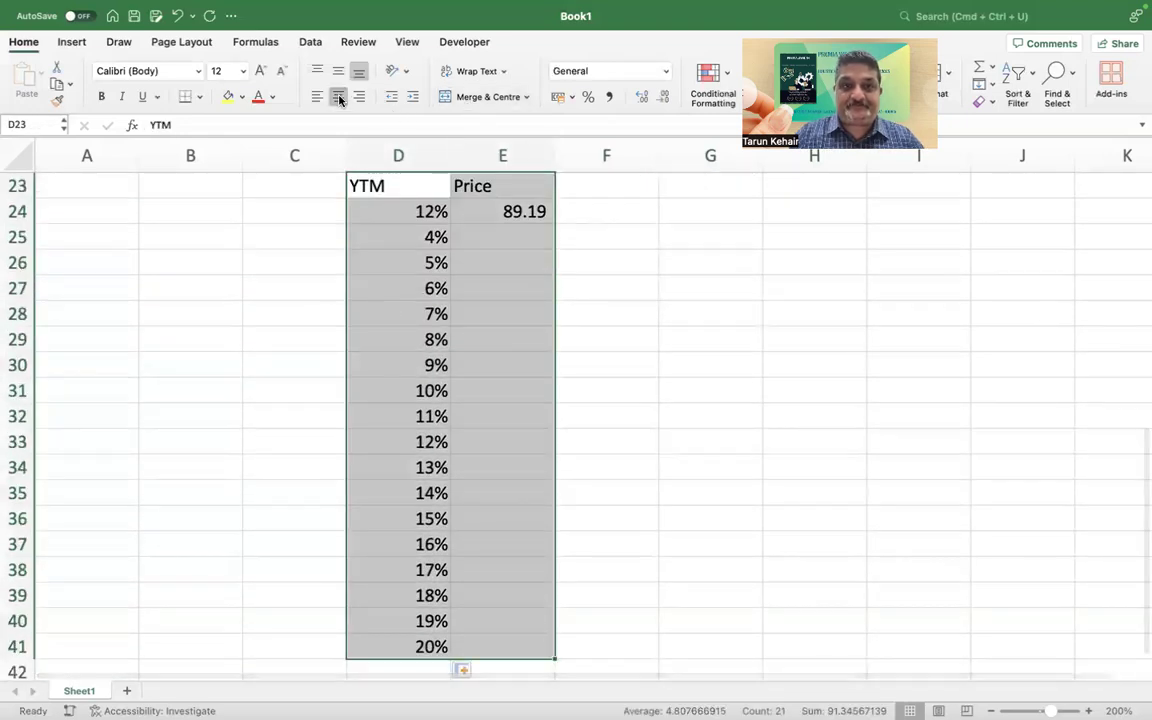
Run a what-if Data Table on D24:E41 with column input $C$8 to price every yield.
{"action": "left_click", "coordinate": [398, 184]}
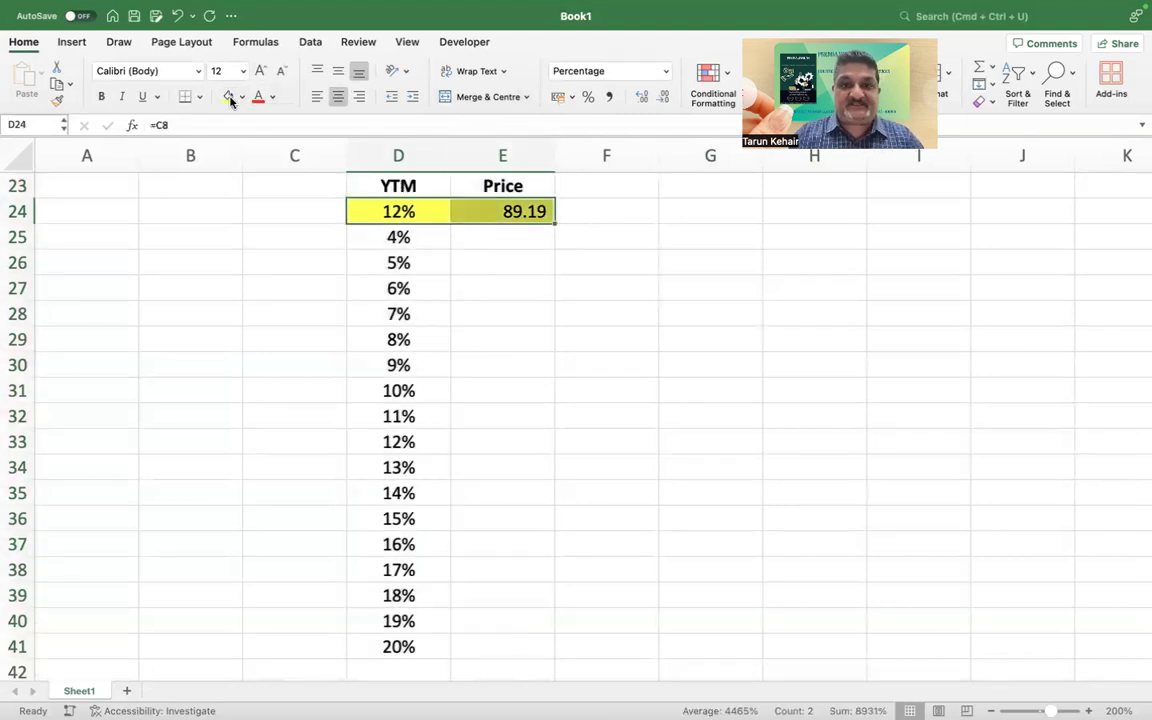
{"action": "left_click", "coordinate": [524, 312]}
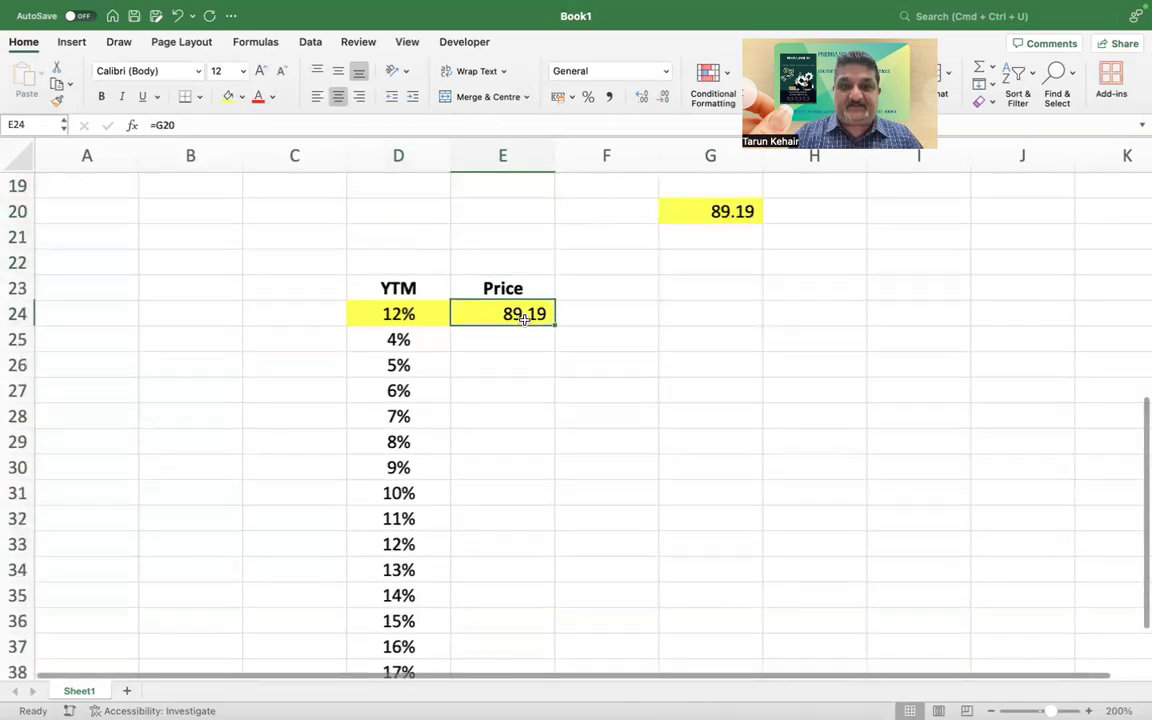
{"action": "left_click", "coordinate": [398, 312]}
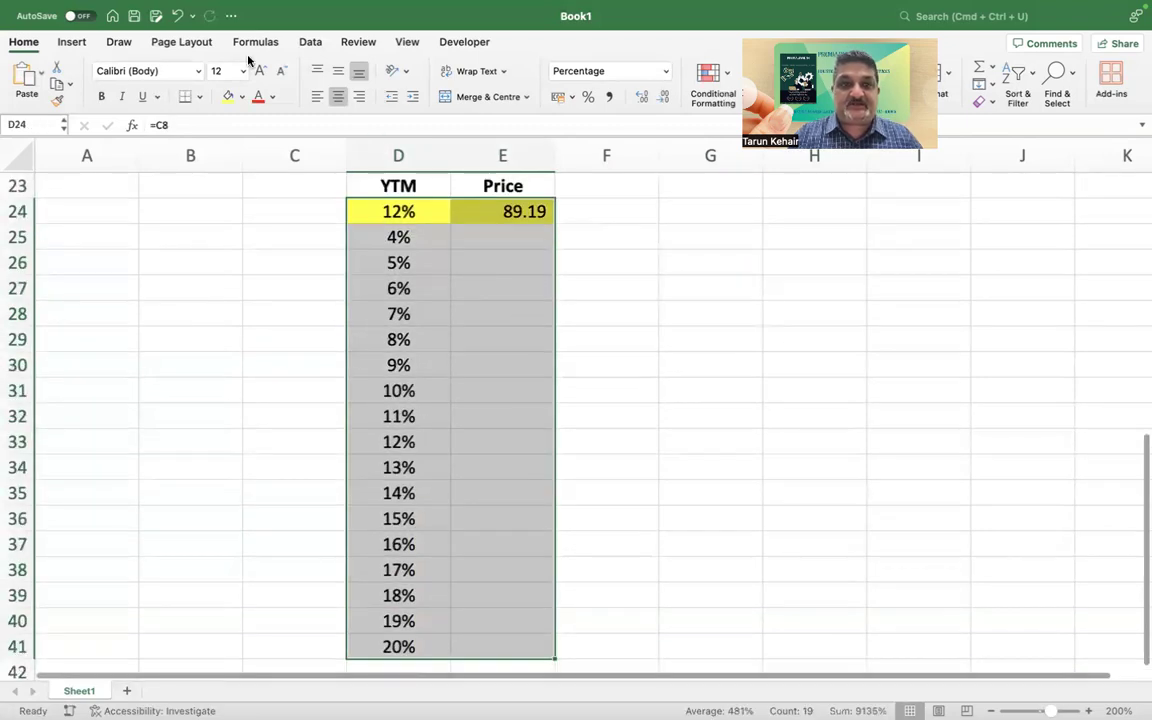
{"action": "left_click", "coordinate": [310, 40]}
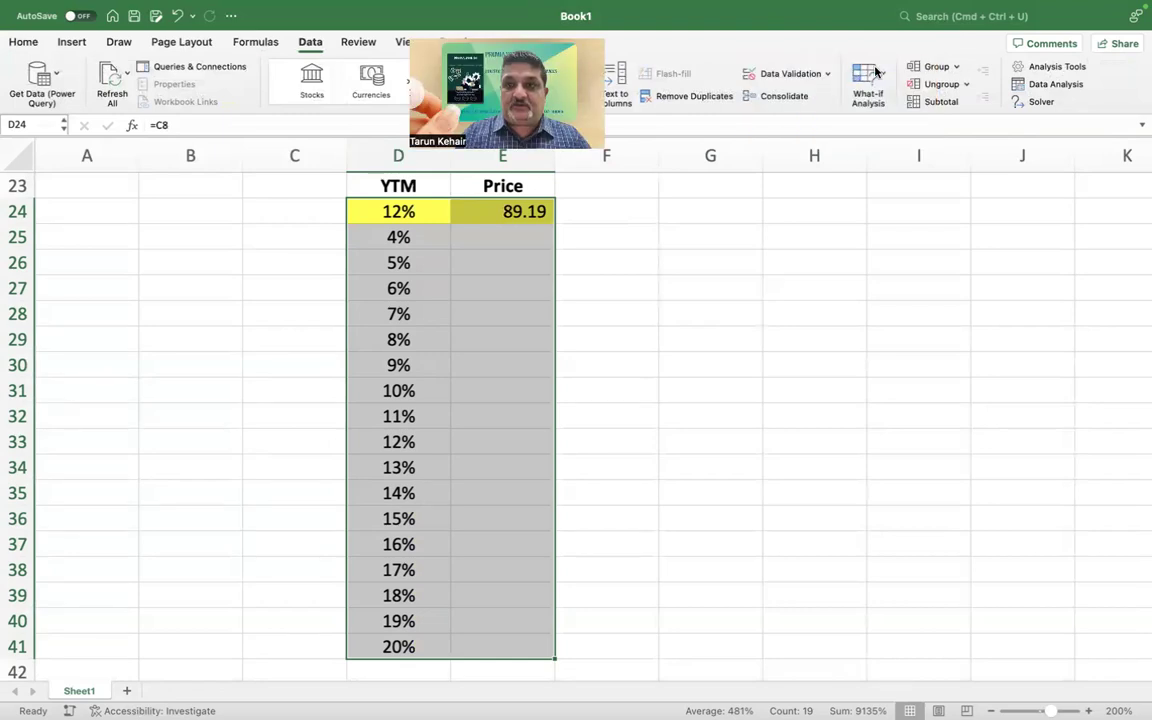
{"action": "left_click", "coordinate": [868, 84]}
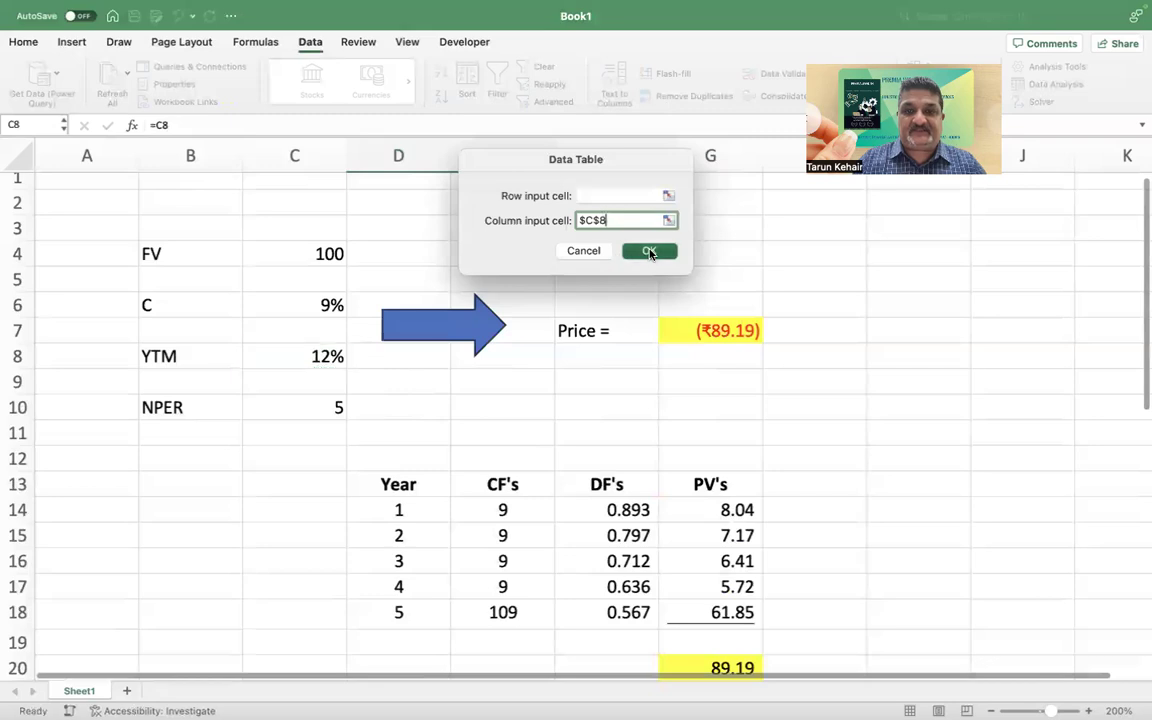
{"action": "left_click", "coordinate": [648, 252]}
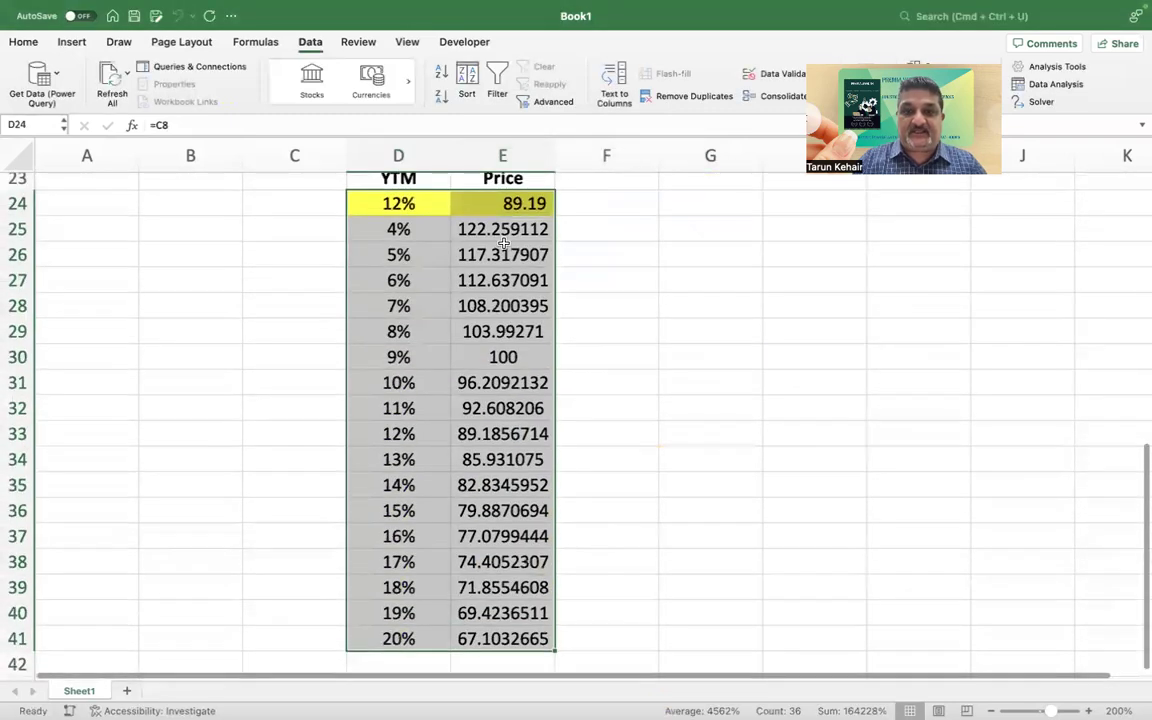
{"action": "left_click", "coordinate": [502, 228]}
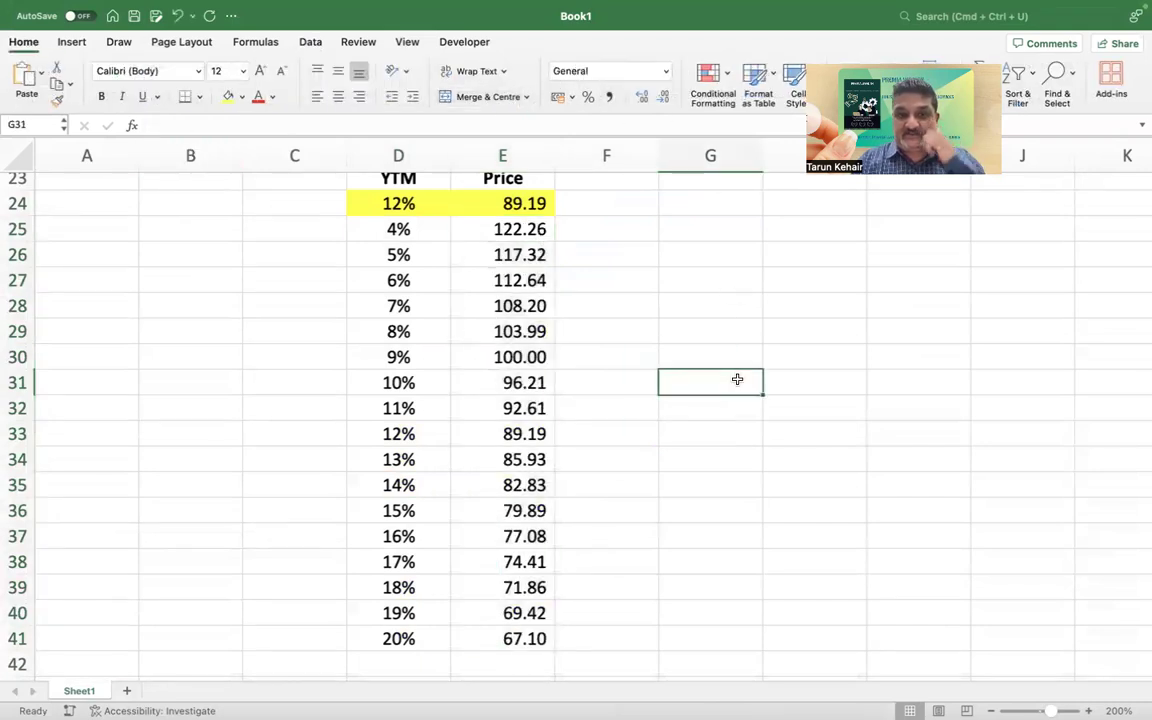
Check a few table rows and fill the premium 4%–8% rows orange.
{"action": "left_click", "coordinate": [398, 254]}
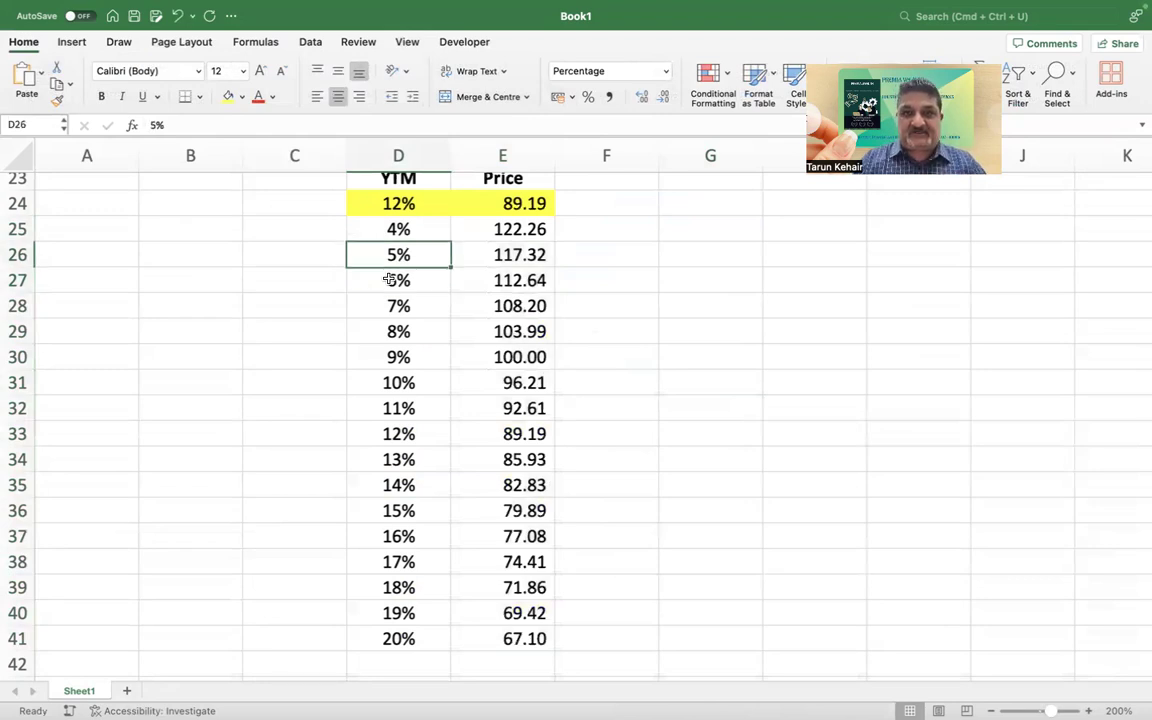
{"action": "left_click", "coordinate": [398, 304]}
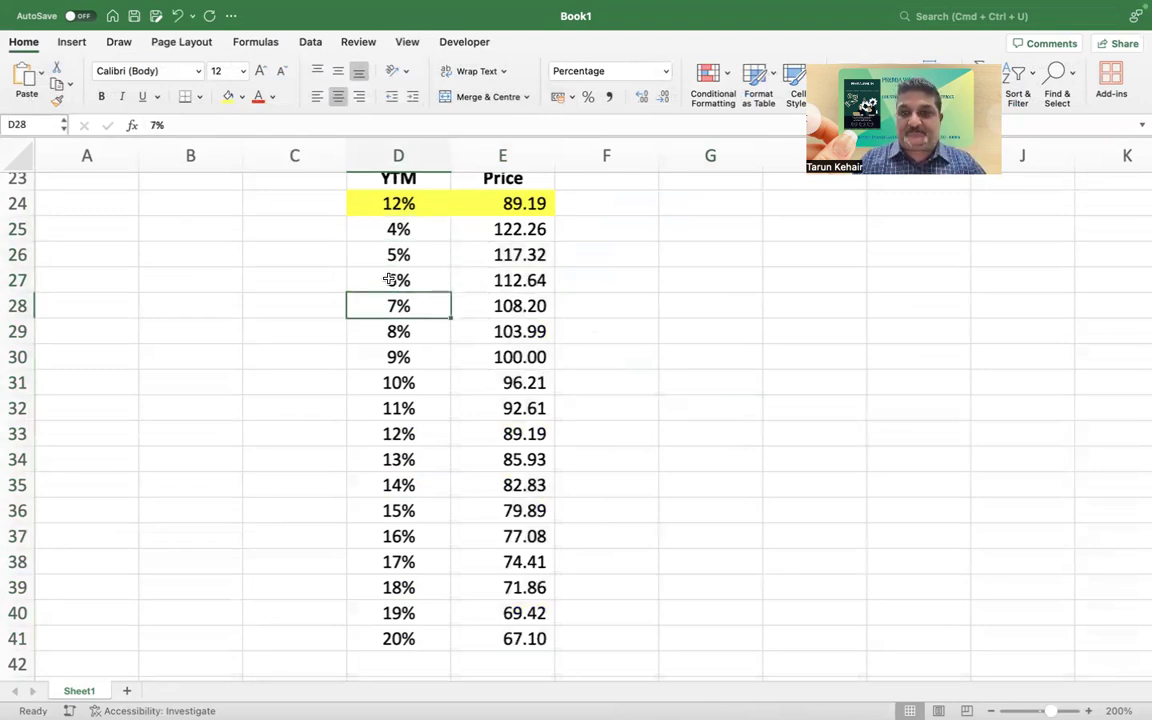
{"action": "left_click", "coordinate": [502, 254]}
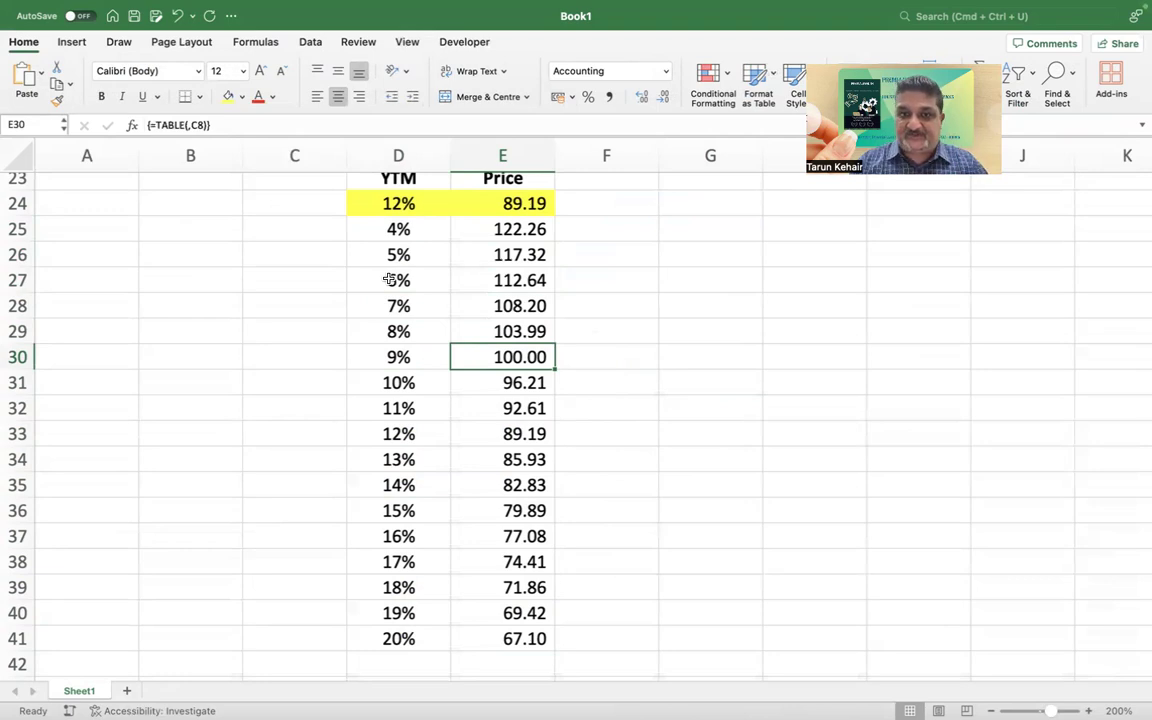
{"action": "left_click", "coordinate": [398, 228]}
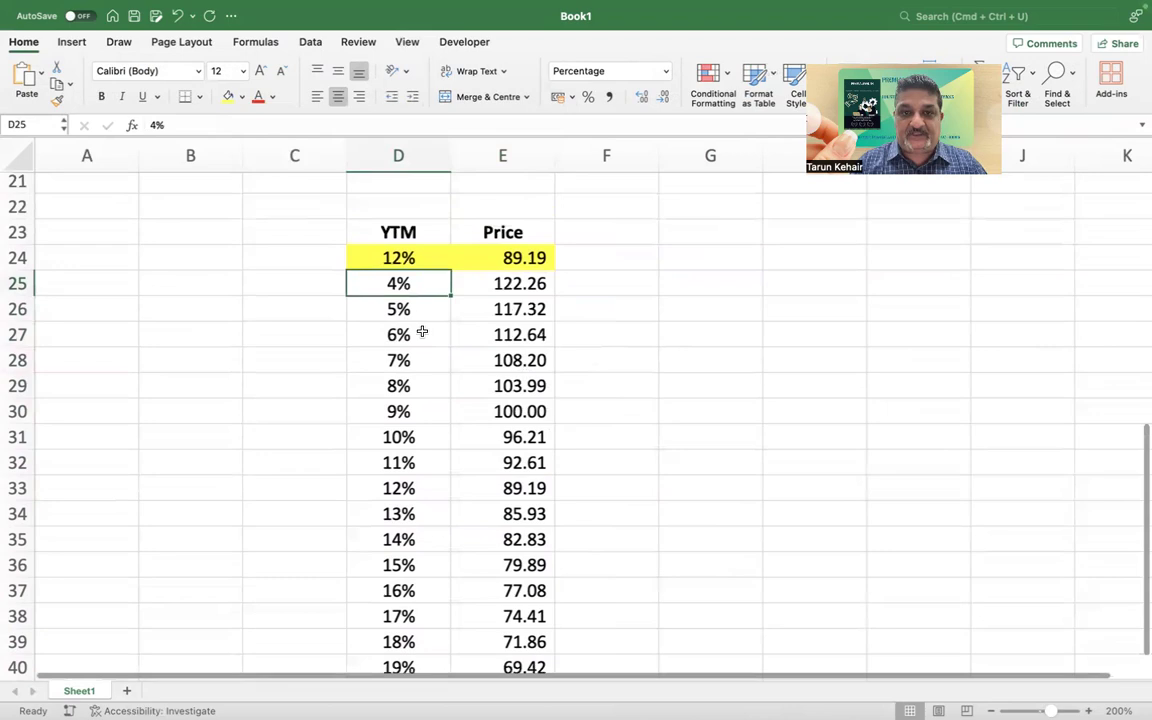
{"action": "left_click_drag", "start_coordinate": [398, 284], "coordinate": [502, 386]}
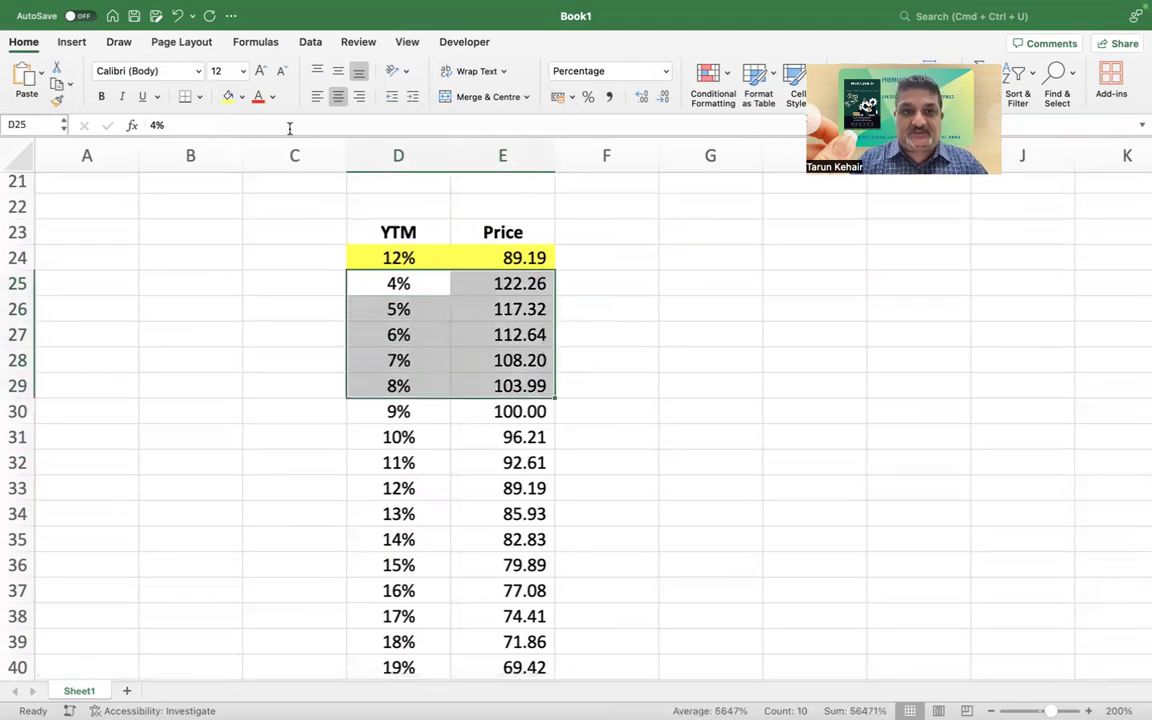
{"action": "left_click", "coordinate": [240, 96]}
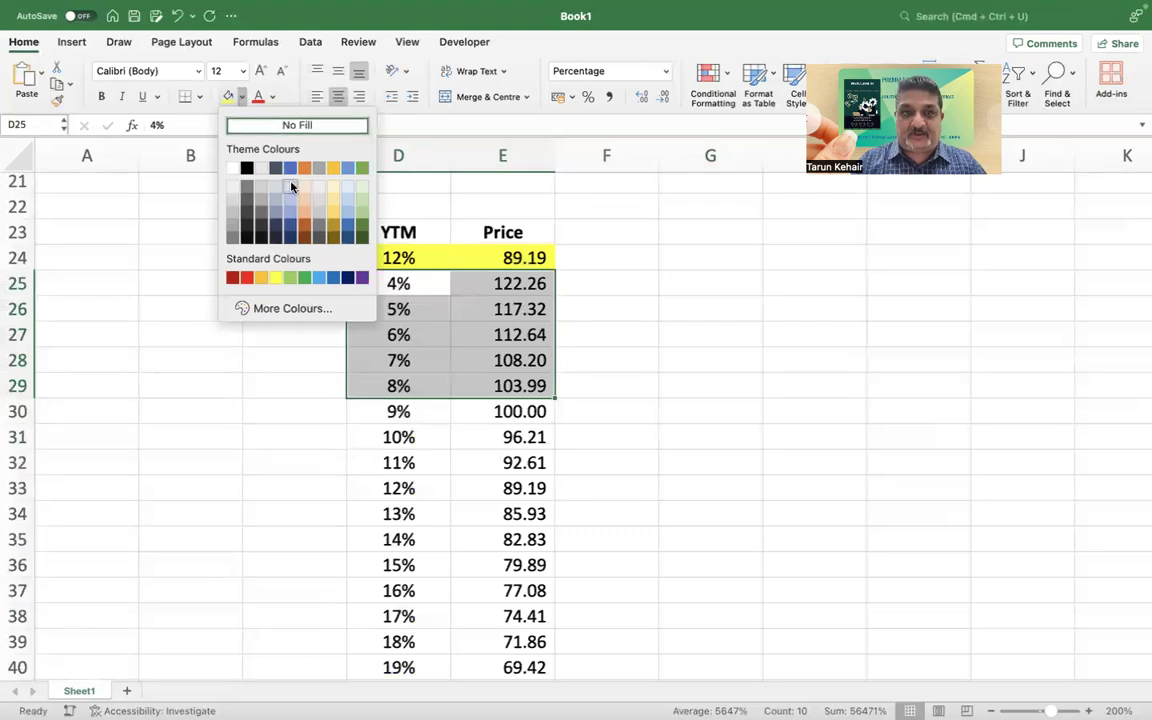
{"action": "left_click", "coordinate": [248, 180]}
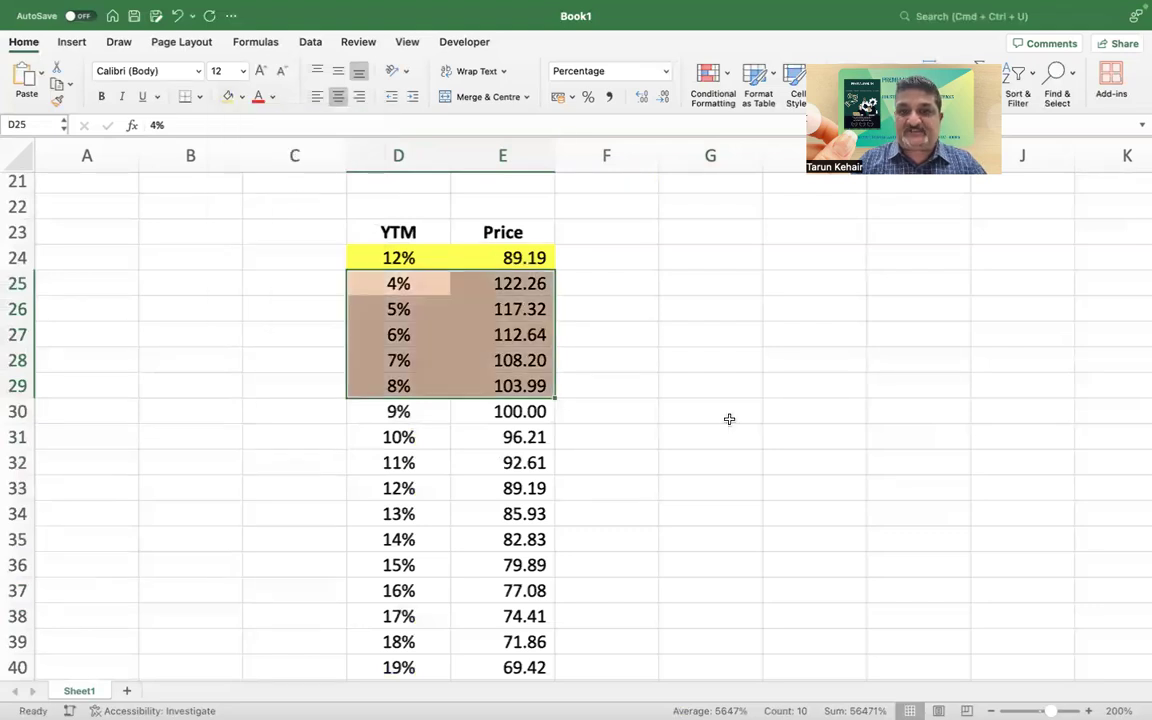
Fill the 9% par row green and the 10%–20% discount rows light blue.
{"action": "left_click", "coordinate": [710, 412]}
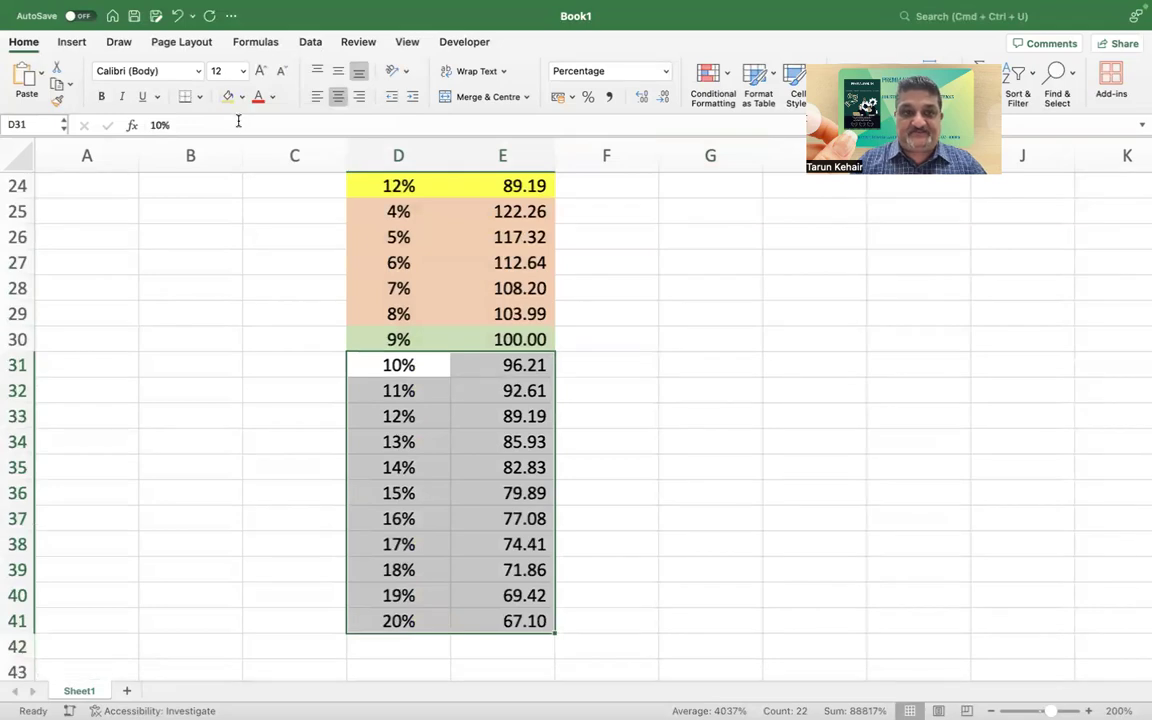
{"action": "left_click", "coordinate": [240, 96]}
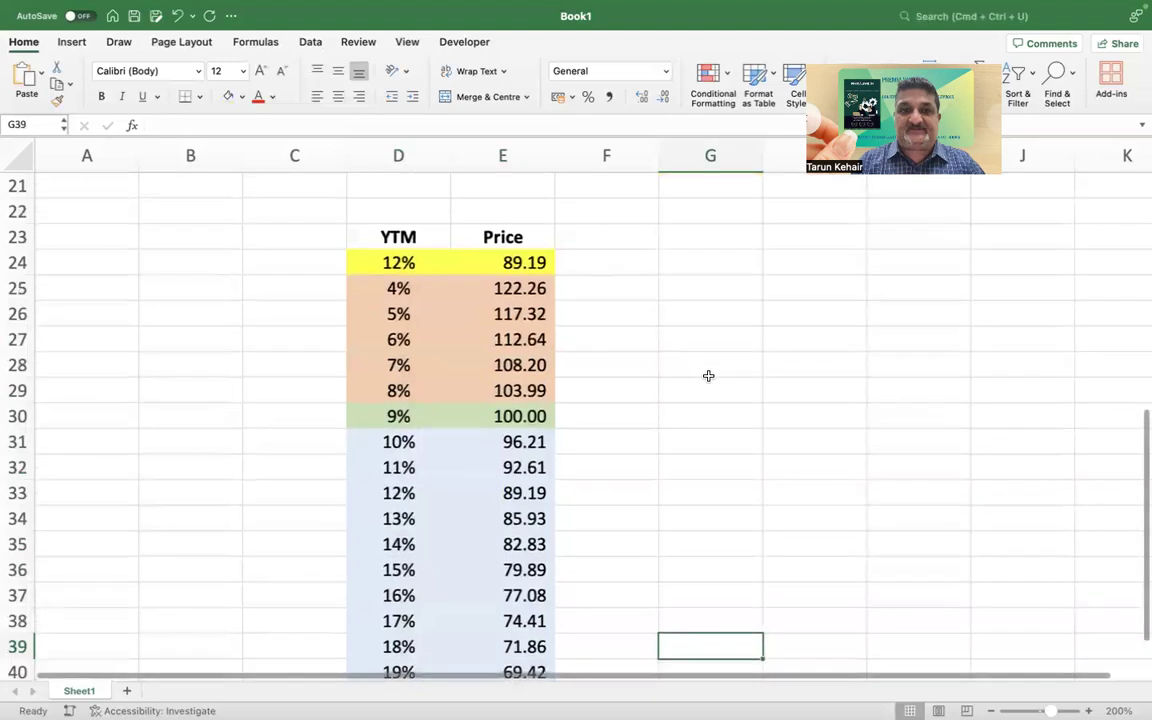
{"action": "left_click", "coordinate": [464, 42]}
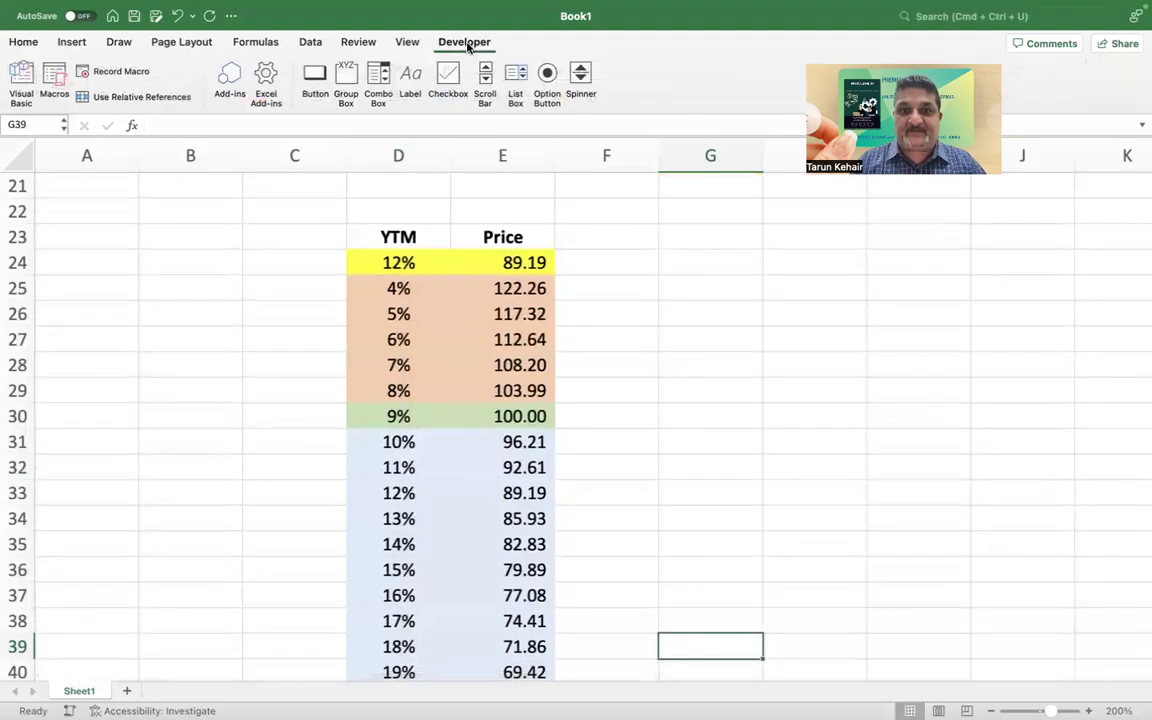
Place a spinner beside the table near H28.
{"action": "left_click", "coordinate": [580, 80]}
{"action": "type", "text": "12"}
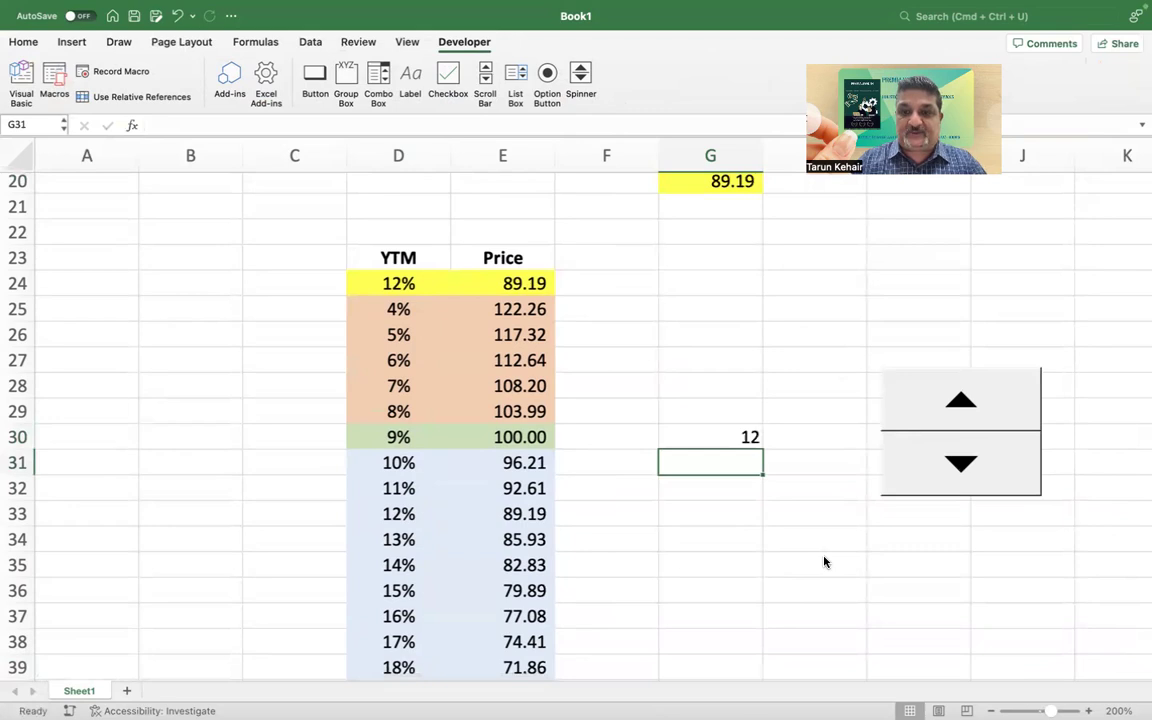
{"action": "scroll", "scroll_direction": "up", "scroll_amount": 3}
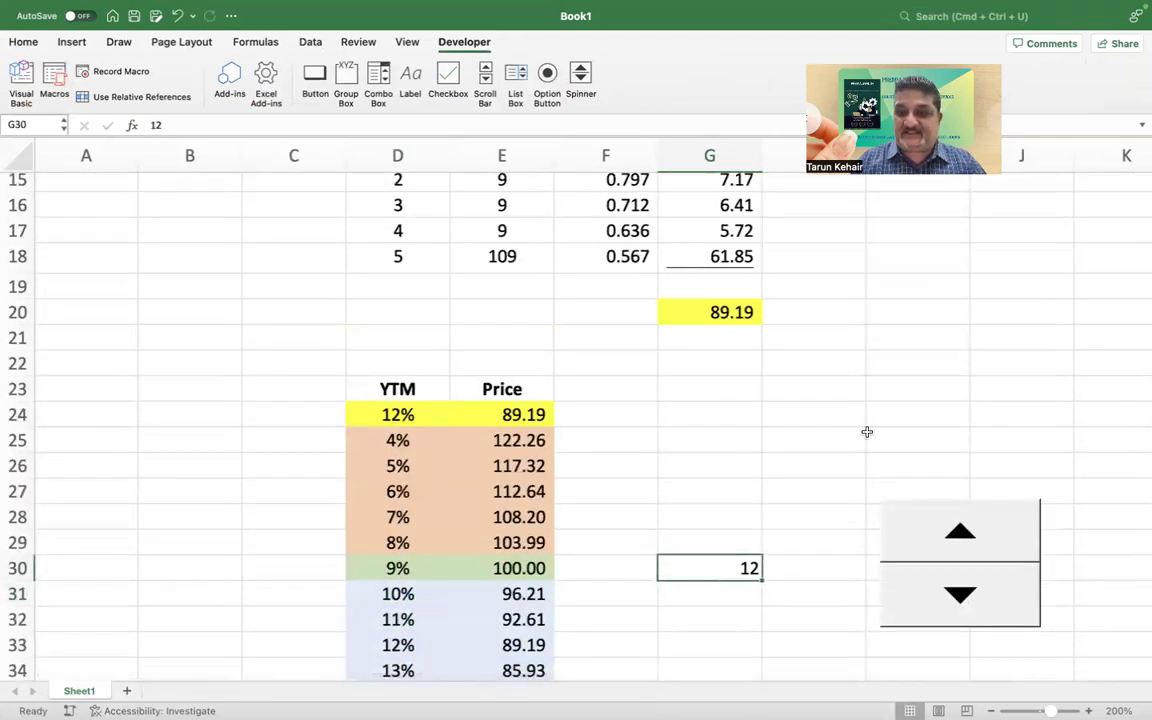
{"action": "right_click", "coordinate": [958, 564]}
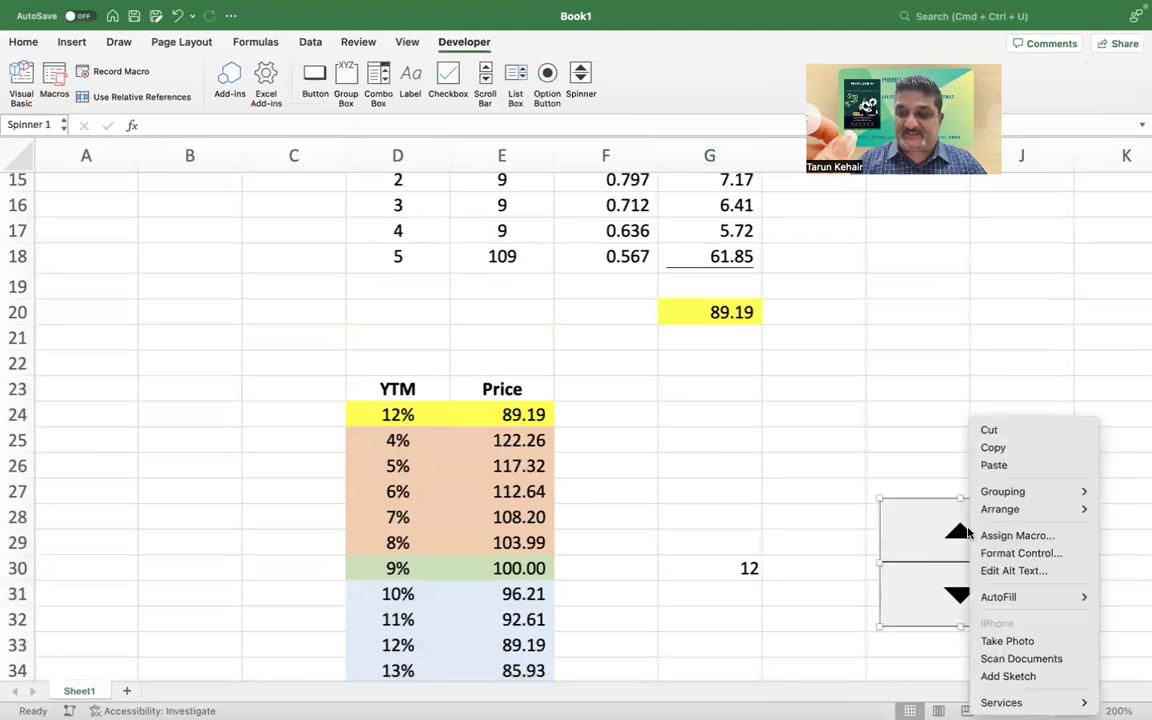
{"action": "left_click", "coordinate": [1020, 552]}
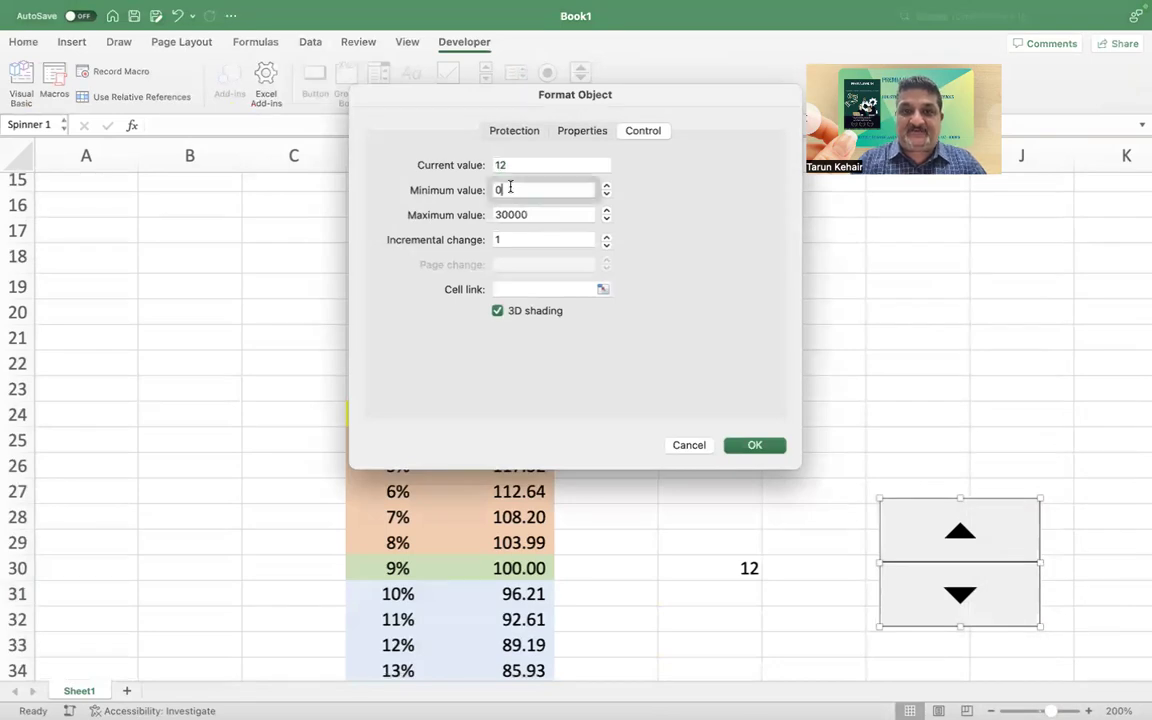
Set the spinner to Min 4, Max 20, linked to cell $G$30.
{"action": "type", "text": "4"}
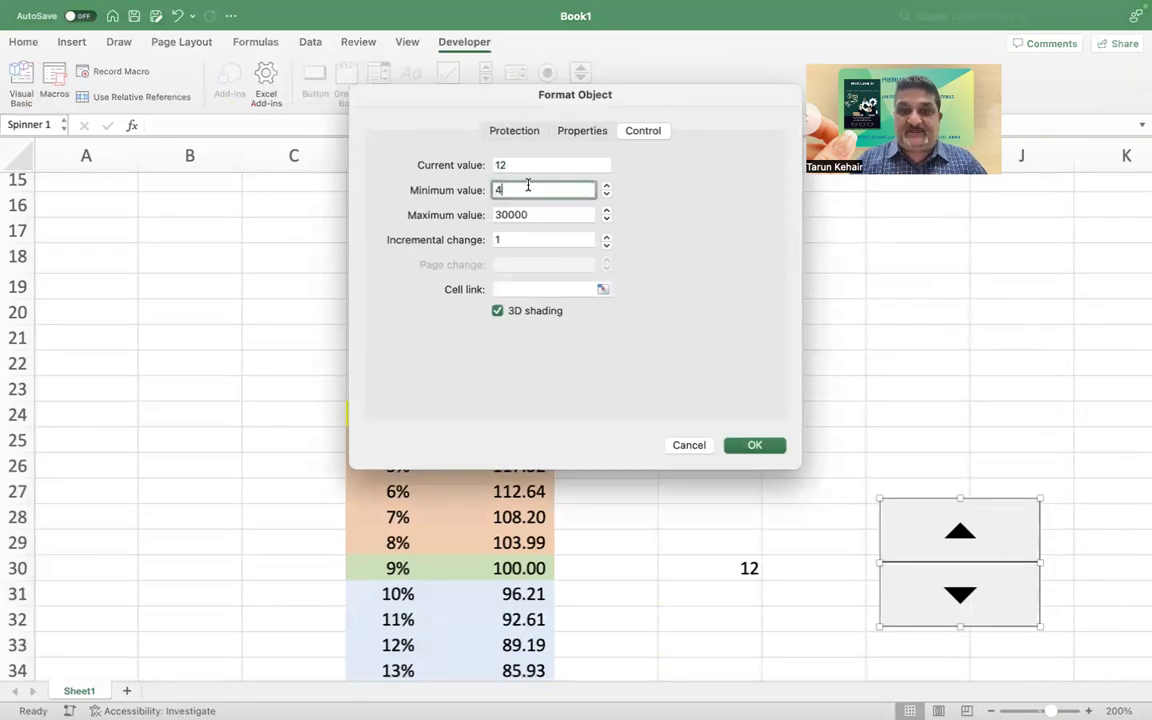
{"action": "left_click", "coordinate": [544, 214]}
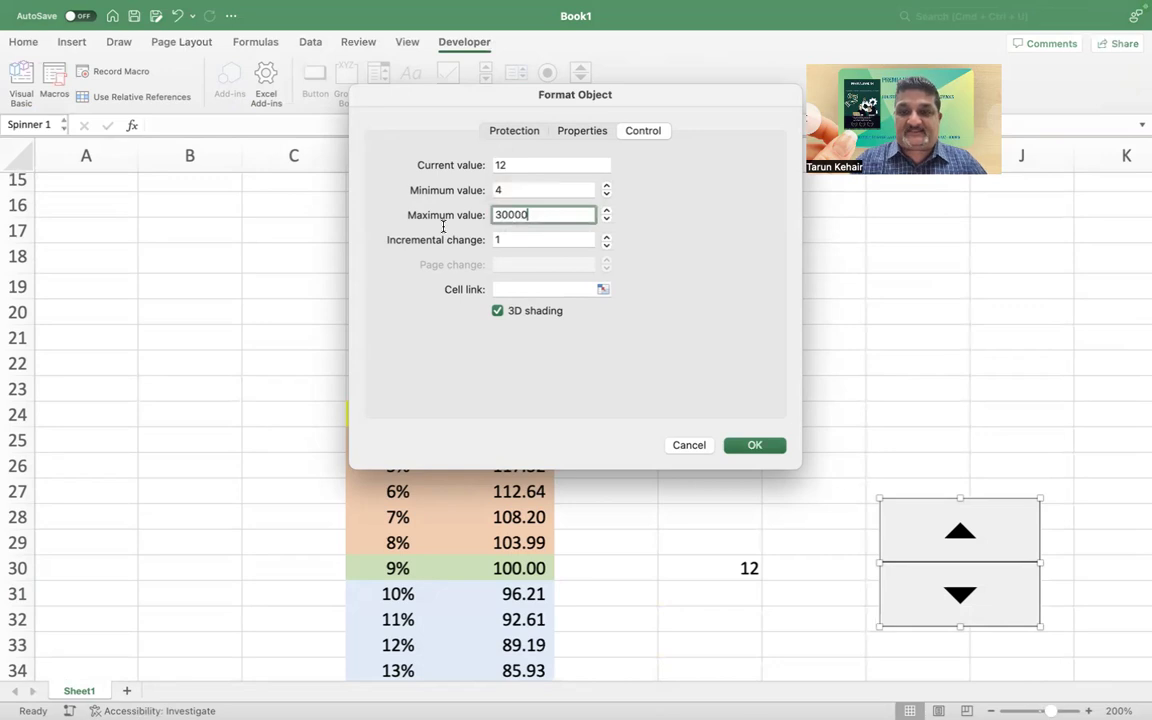
{"action": "type", "text": "20"}
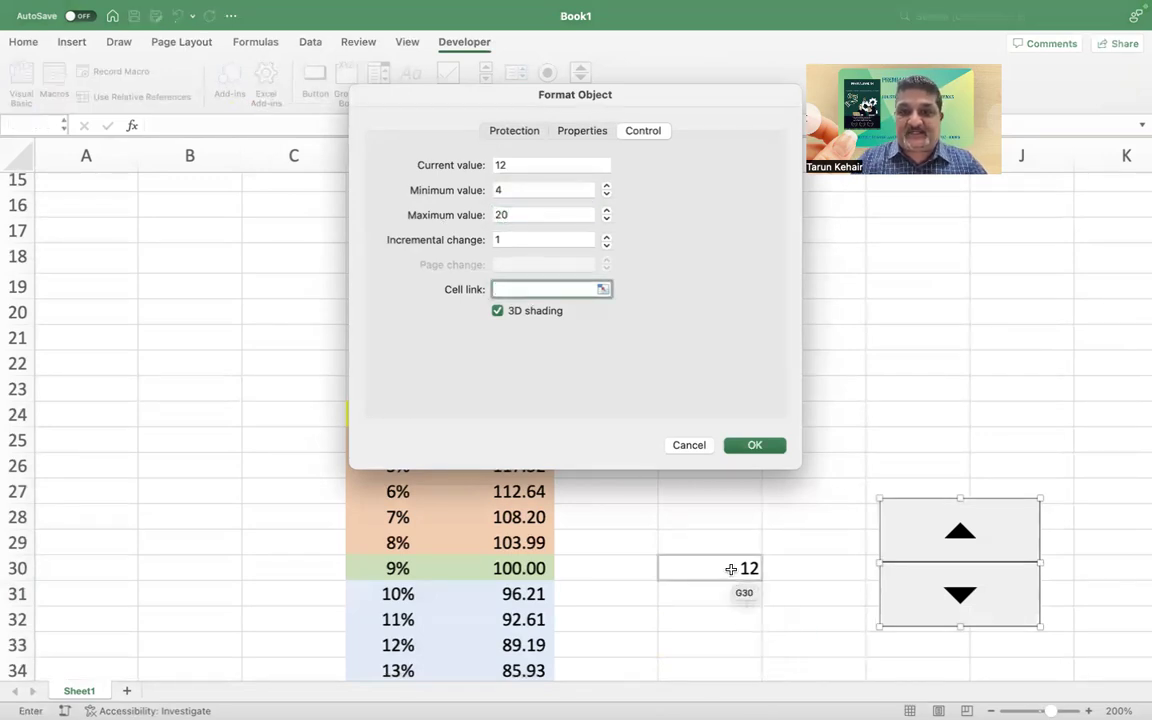
{"action": "left_click", "coordinate": [710, 568]}
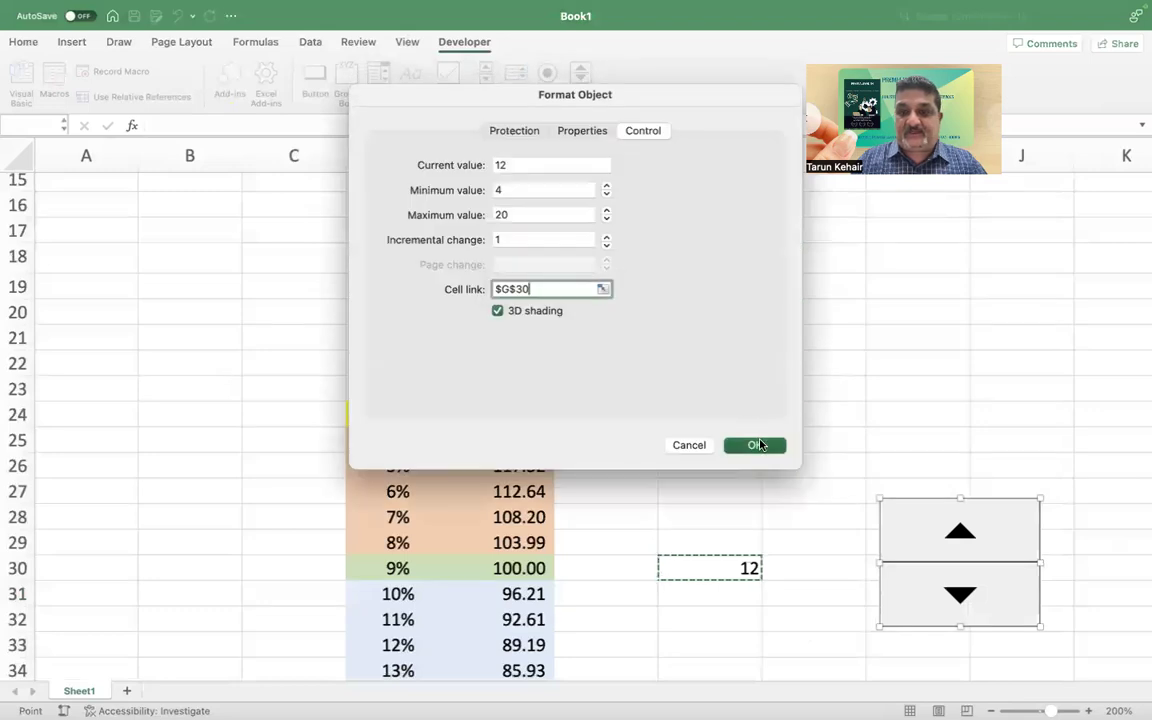
{"action": "left_click", "coordinate": [756, 444]}
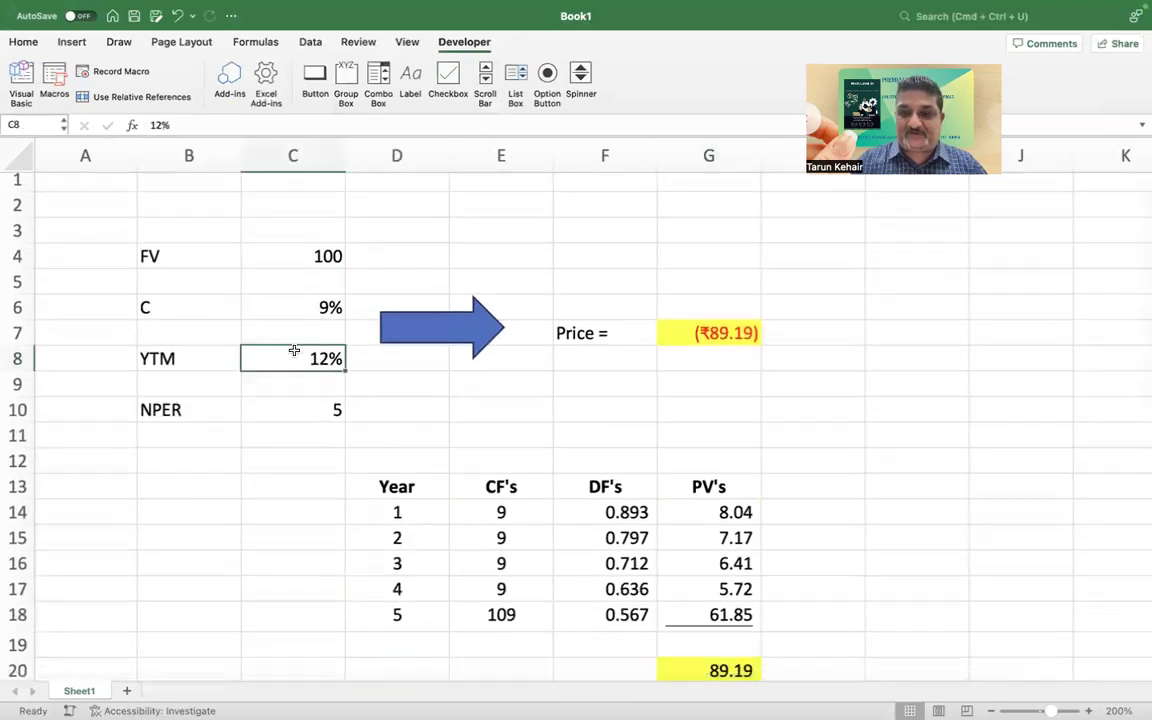
Set YTM to =G30/100 and step the spinner to 6% (price 112.64) and back to 12%.
{"action": "scroll", "scroll_direction": "down", "scroll_amount": 3}
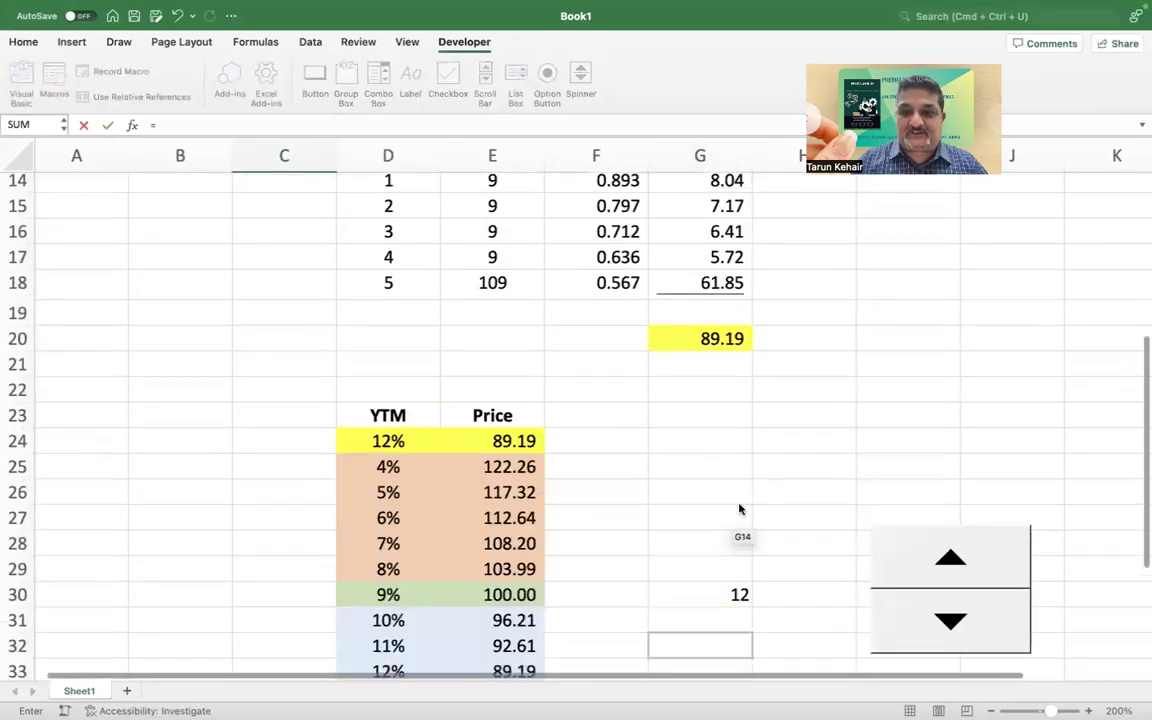
{"action": "left_click", "coordinate": [700, 594]}
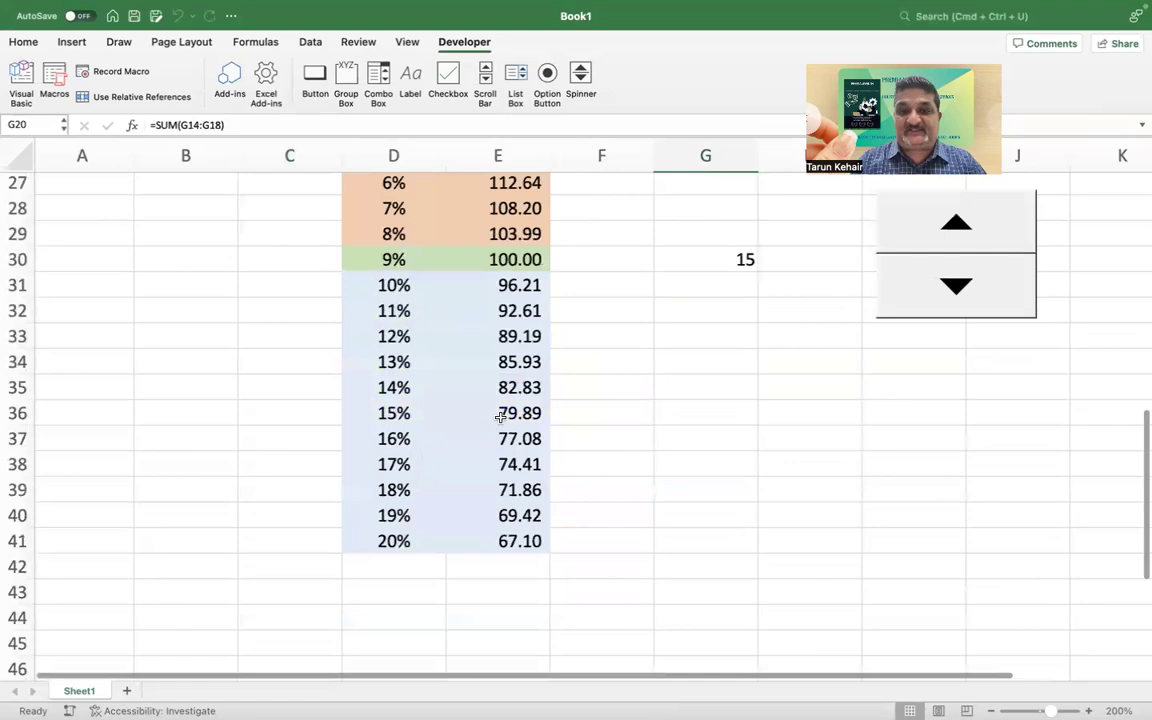
{"action": "left_click", "coordinate": [498, 412]}
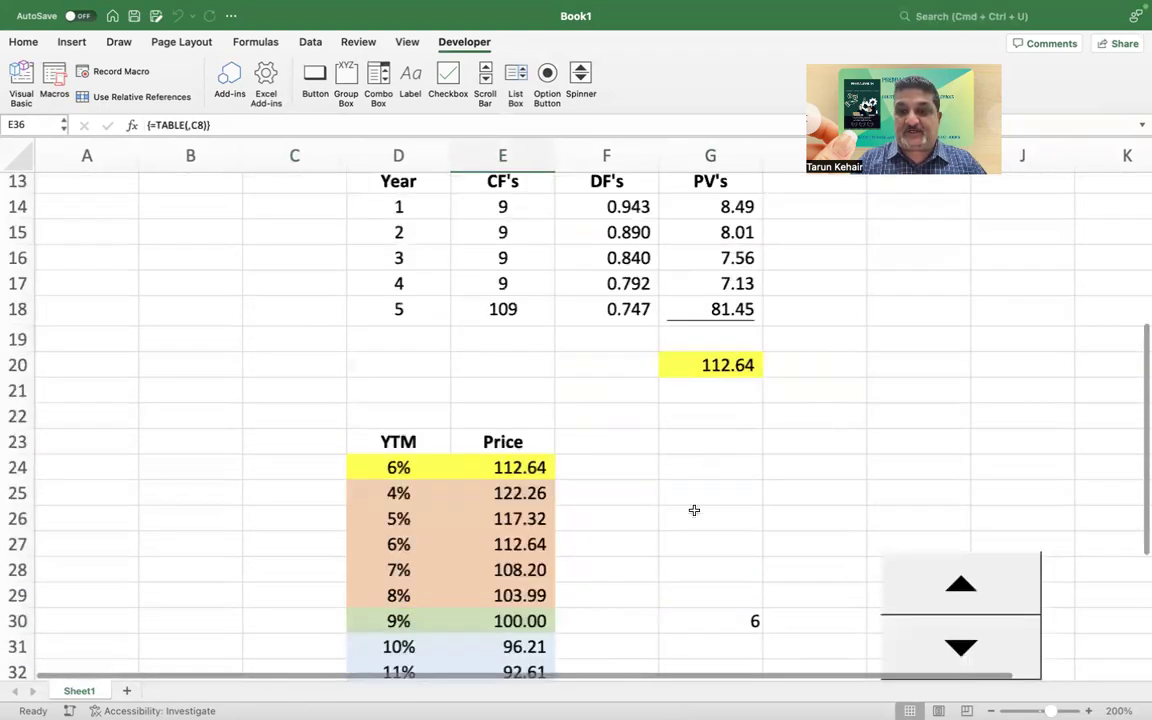
{"action": "scroll", "scroll_direction": "down", "scroll_amount": 3}
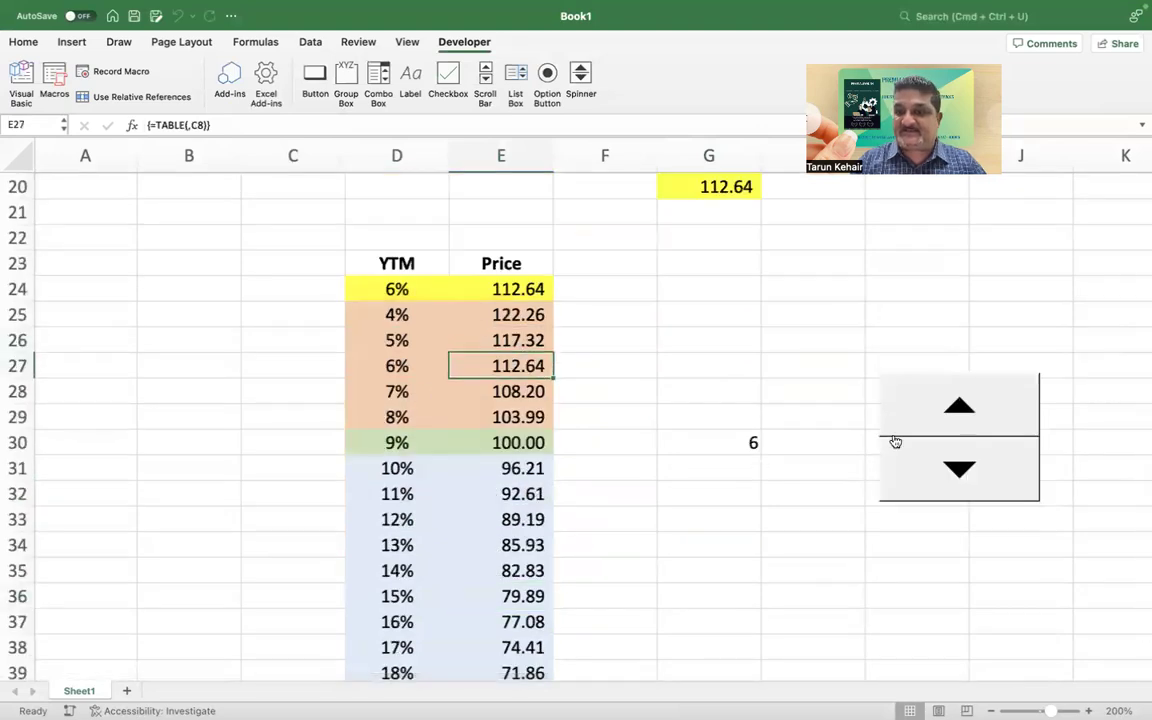
{"action": "left_click", "coordinate": [958, 404]}
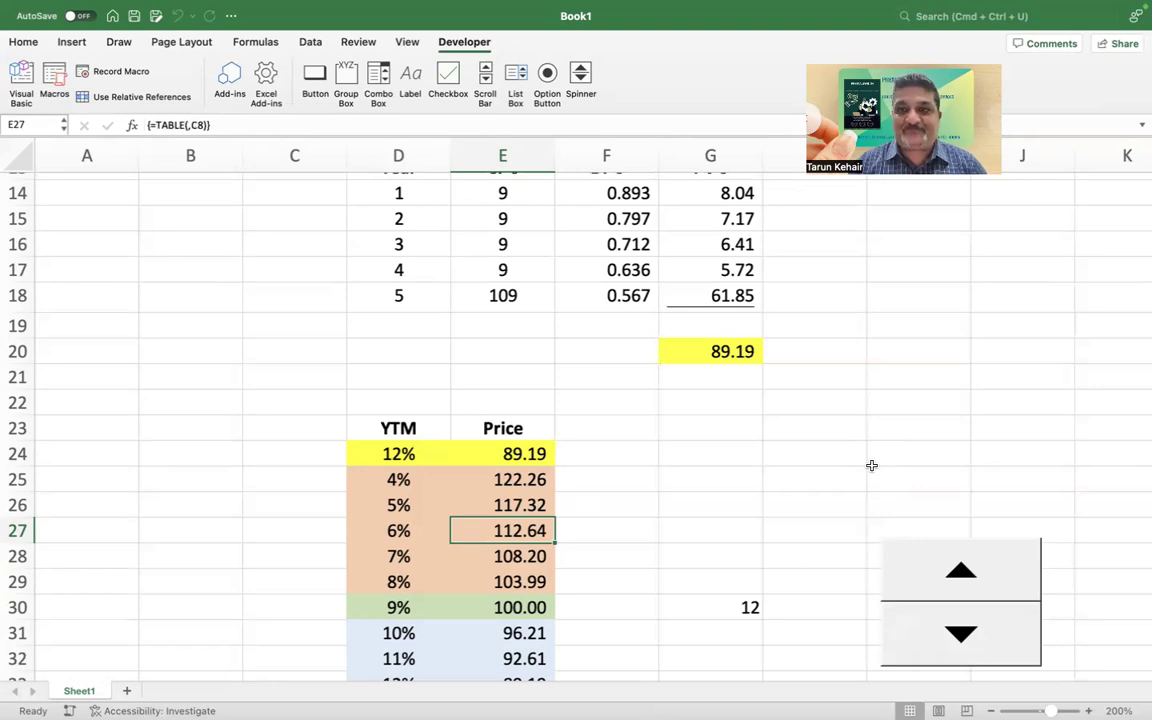
{"action": "mouse_move", "coordinate": [636, 72]}
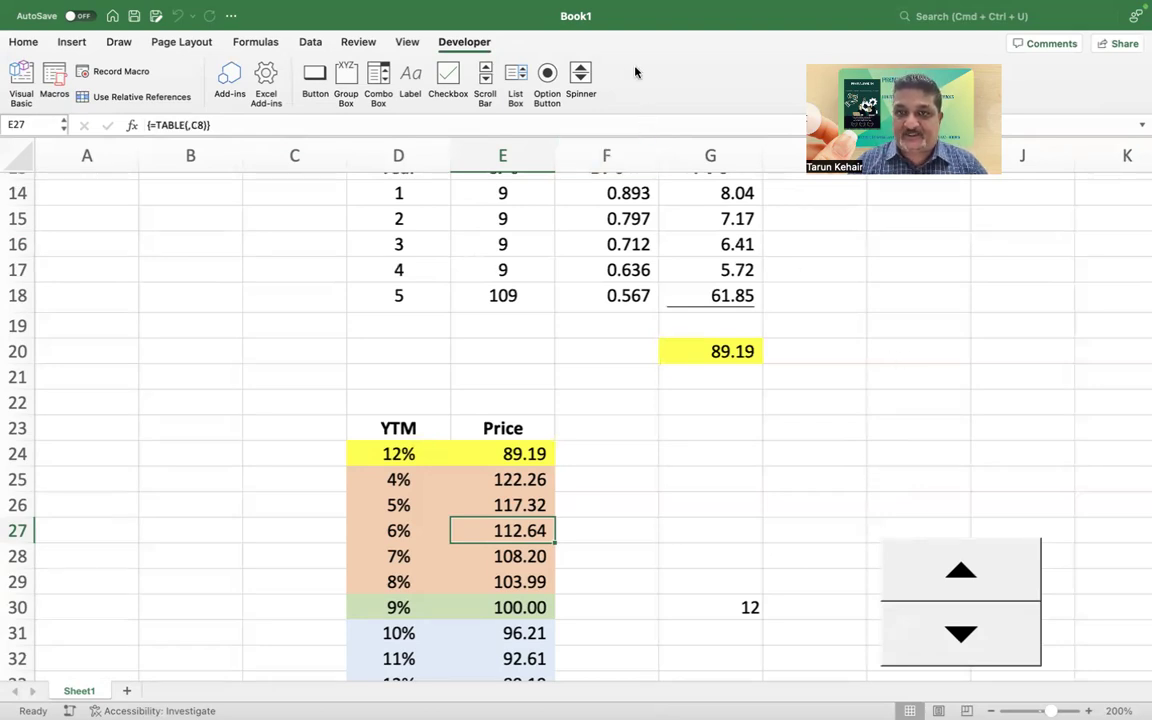